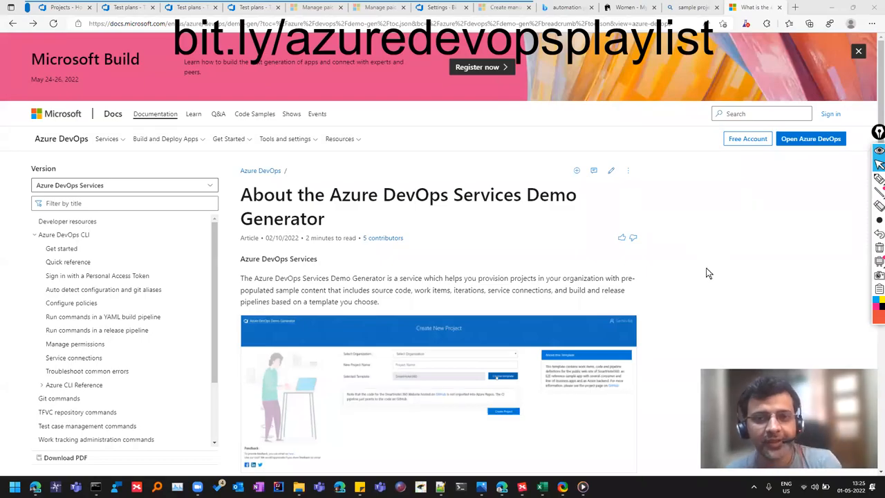
Read through the Docs article and dismiss the Microsoft Build promotion banner
click(760, 113)
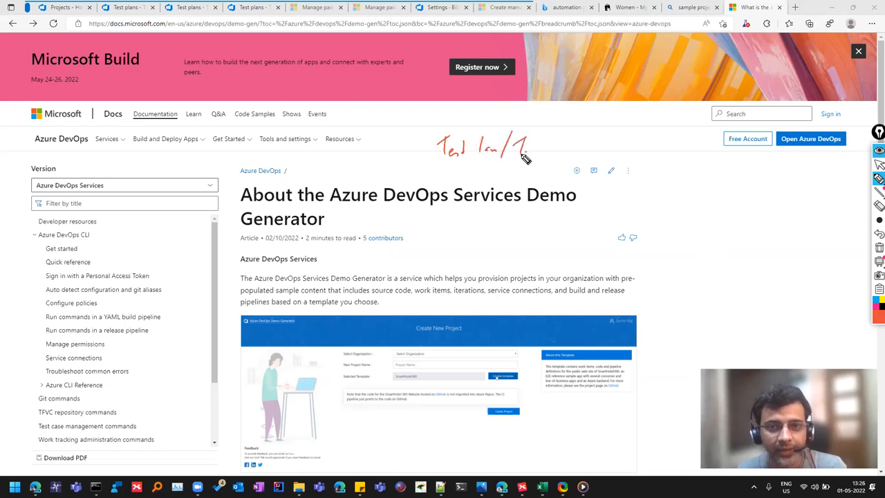
drag(515, 149, 574, 150)
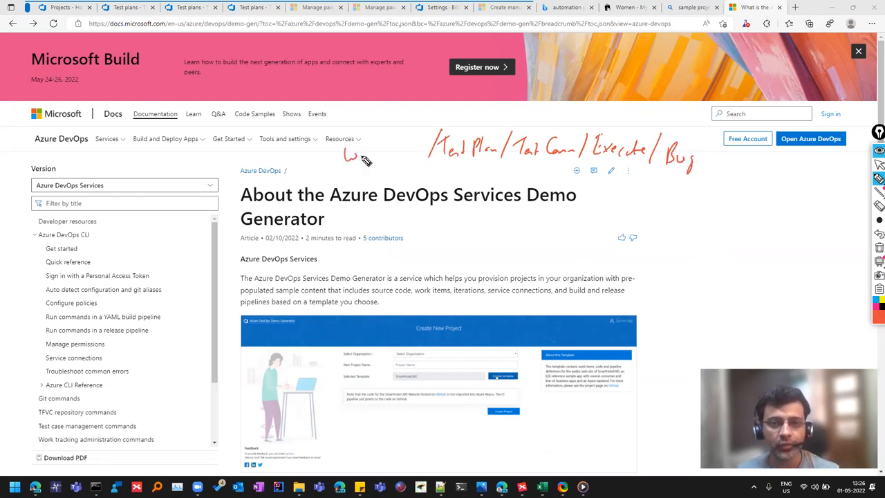
drag(343, 155, 401, 150)
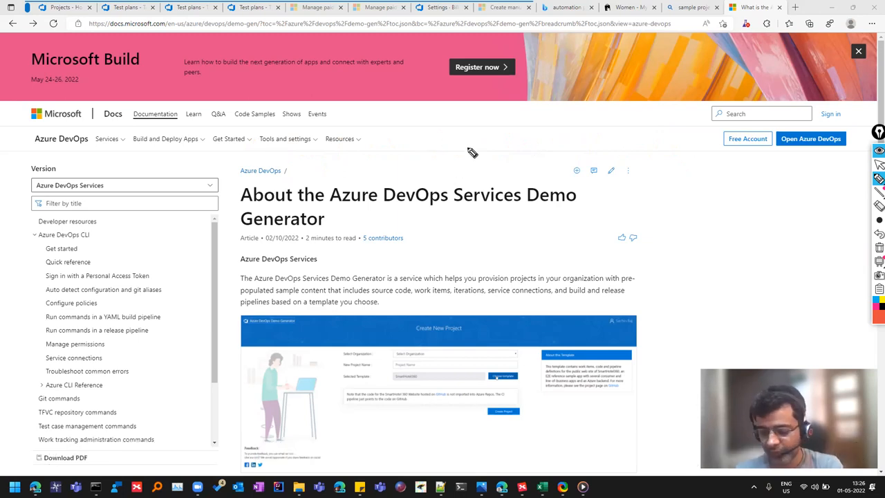
mouse_move(401, 205)
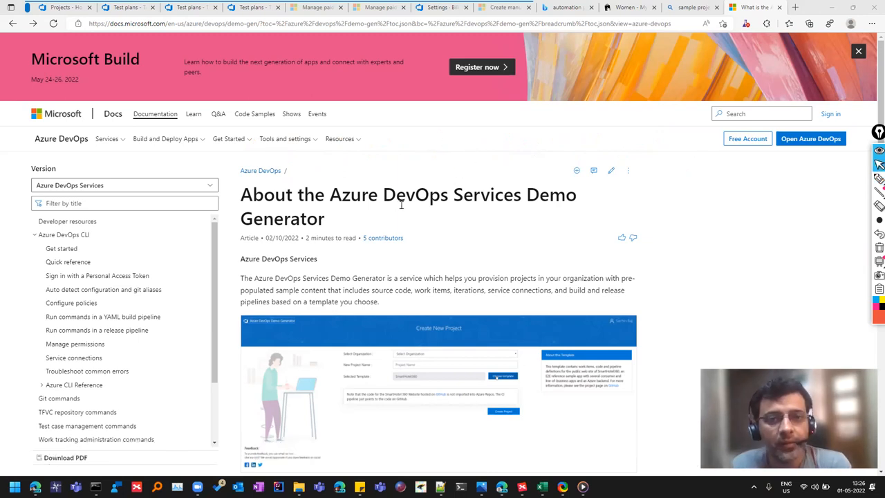
mouse_move(426, 217)
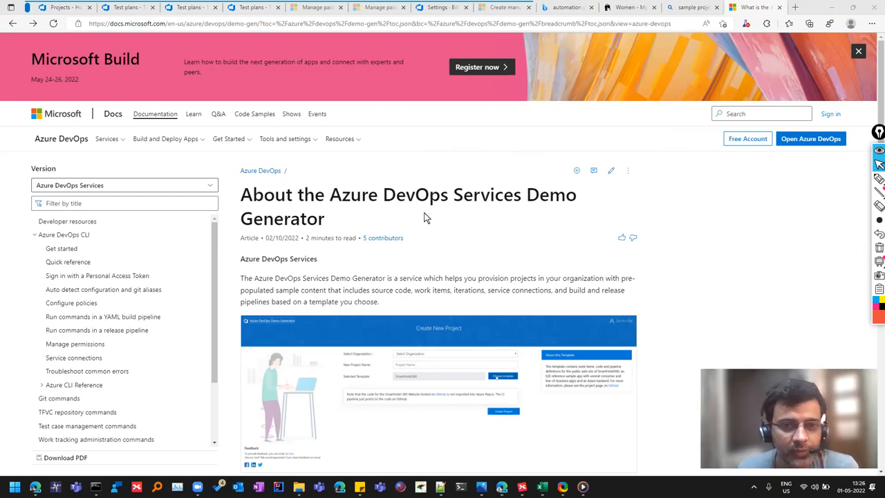
scroll(down, 3)
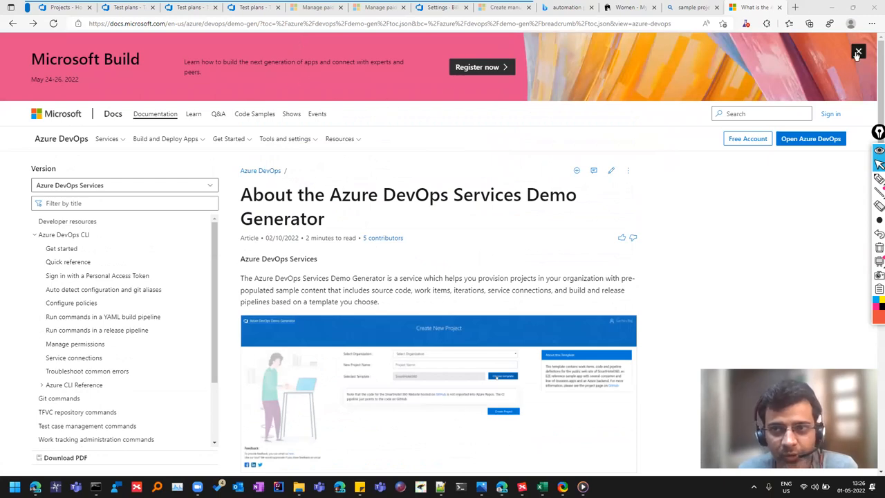
click(858, 53)
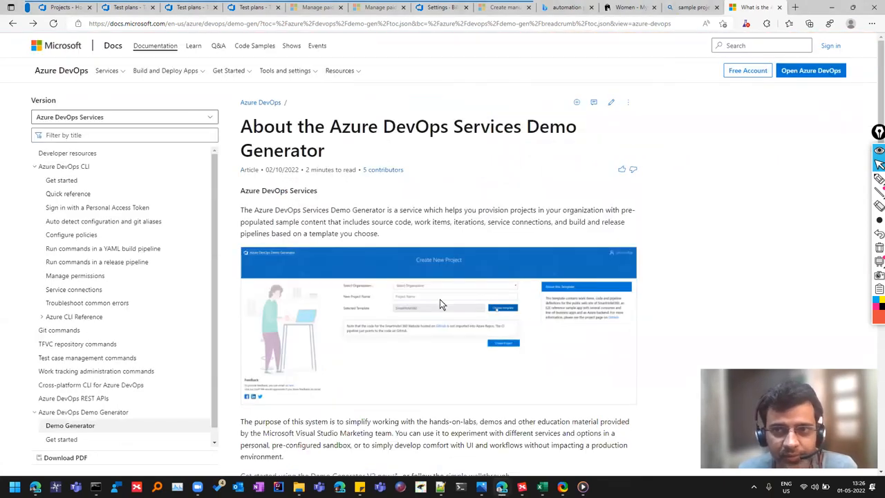
Follow the 'Get started using the Demo Generator V2 now' link to the Demo Generator site
scroll(down, 3)
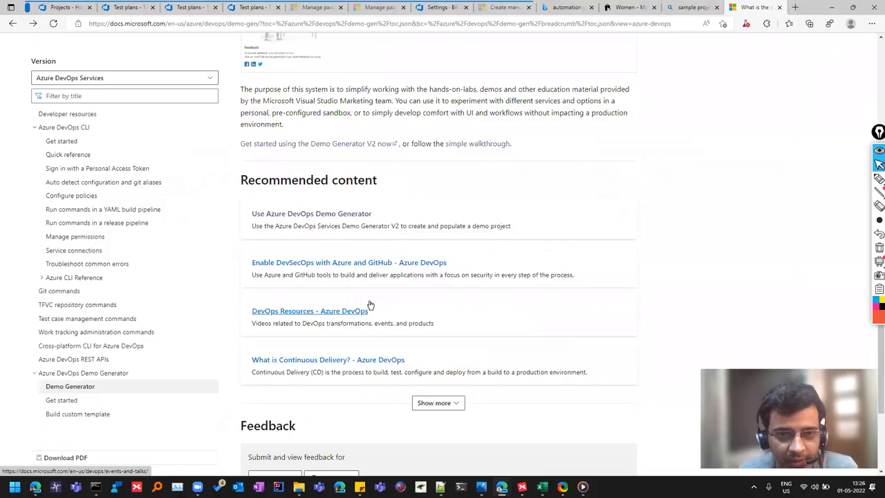
click(320, 142)
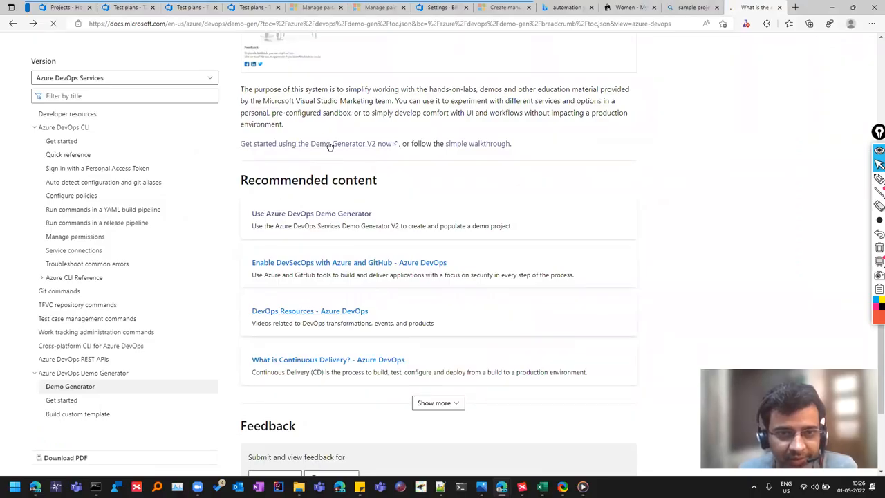
click(316, 143)
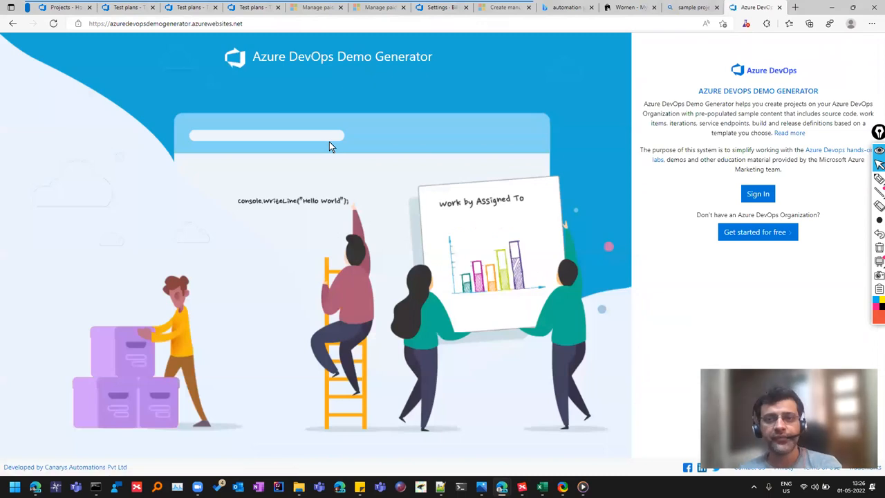
Sign in to the Demo Generator to reach the Create New Project page
click(758, 194)
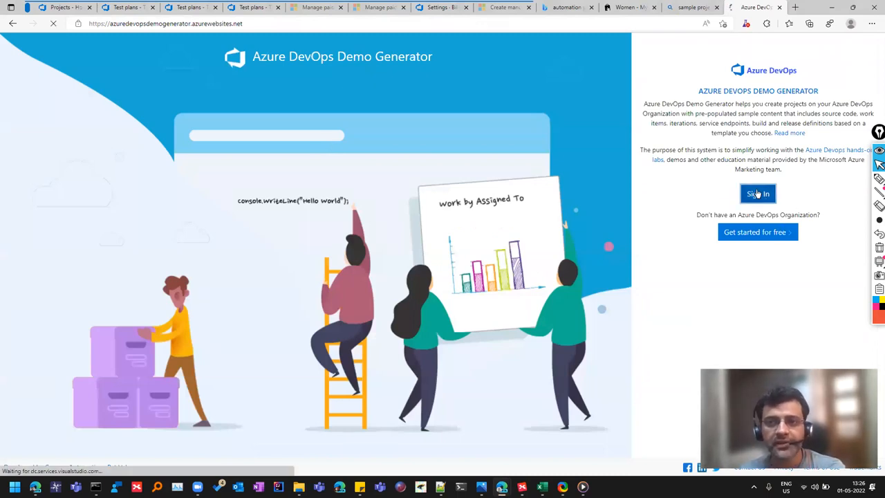
click(758, 194)
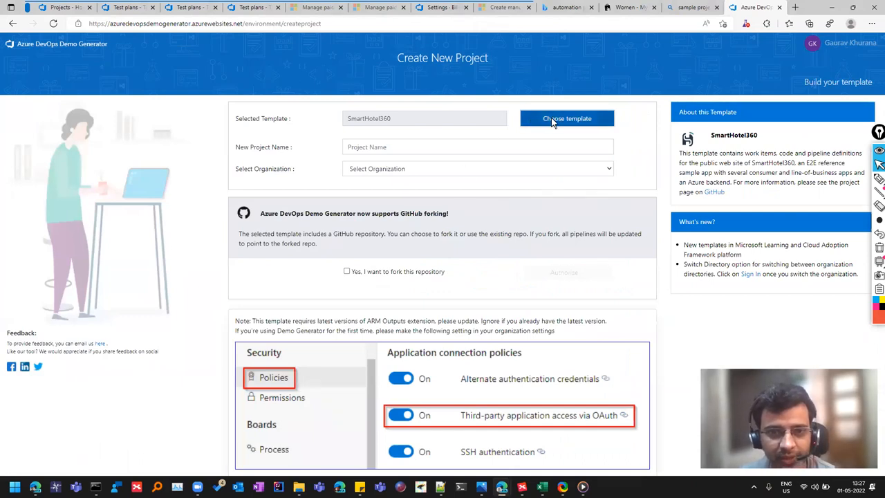
Bring up the template gallery and browse the General and Microsoft Learn templates
click(567, 119)
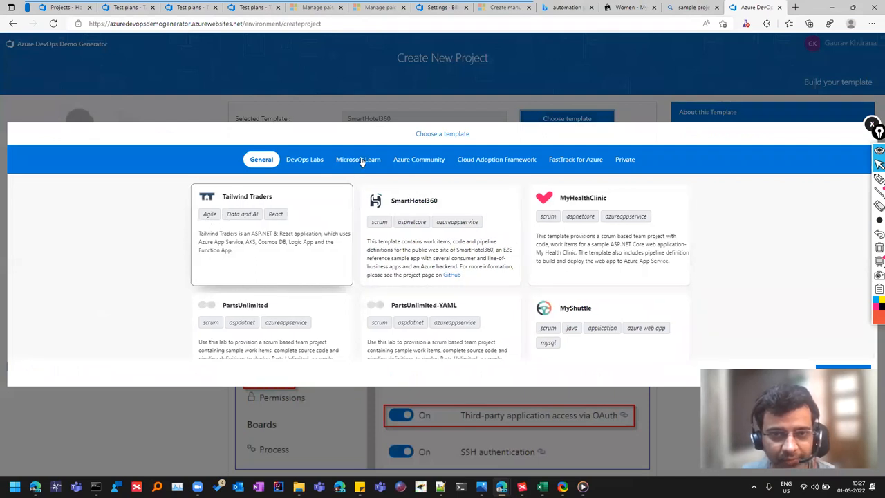
scroll(down, 3)
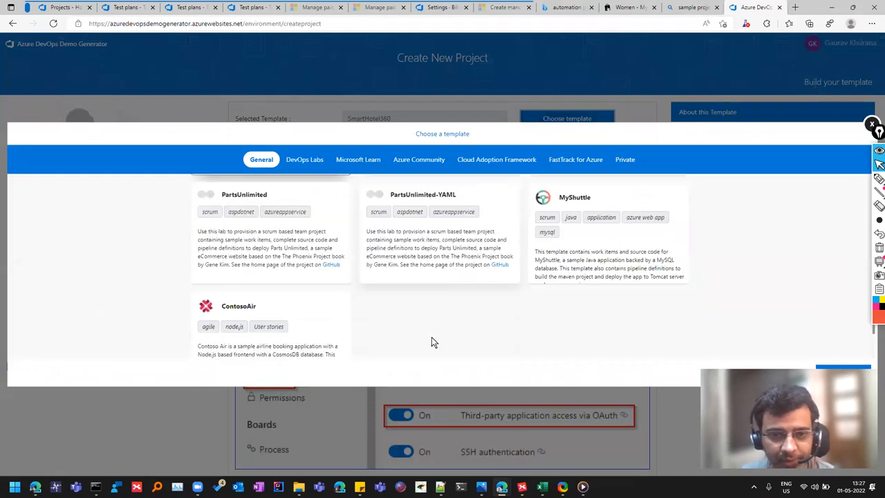
click(357, 159)
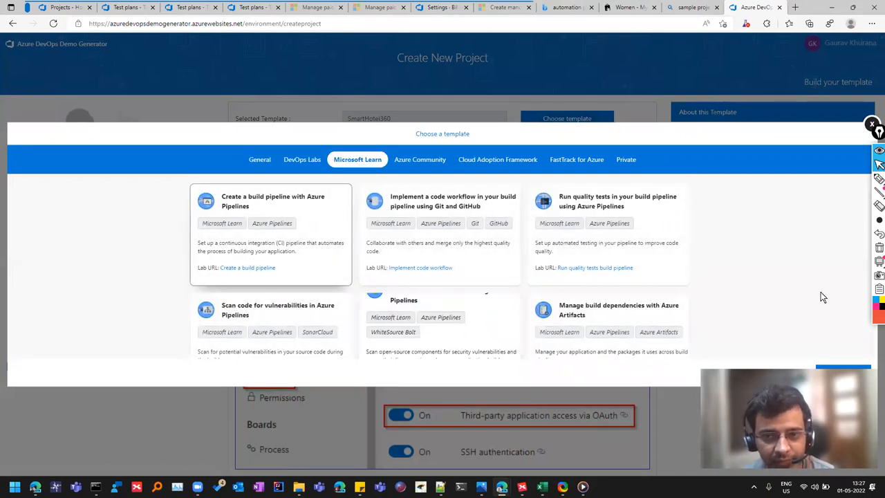
scroll(down, 3)
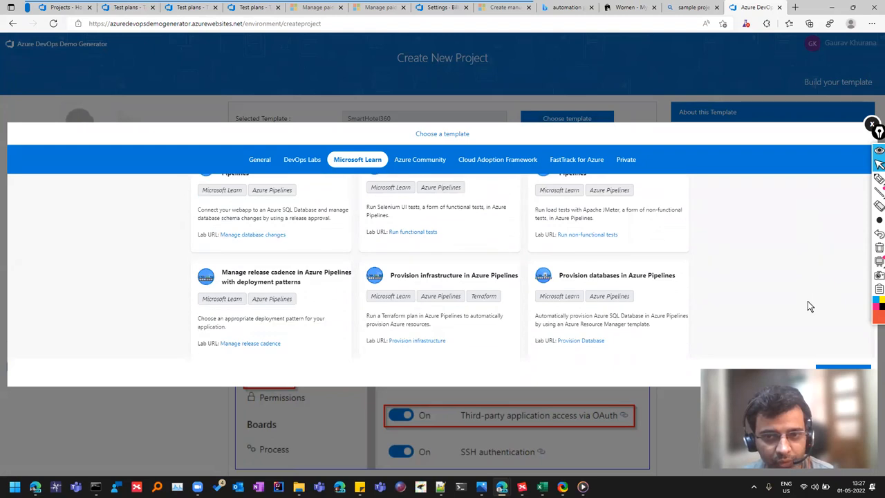
scroll(down, 3)
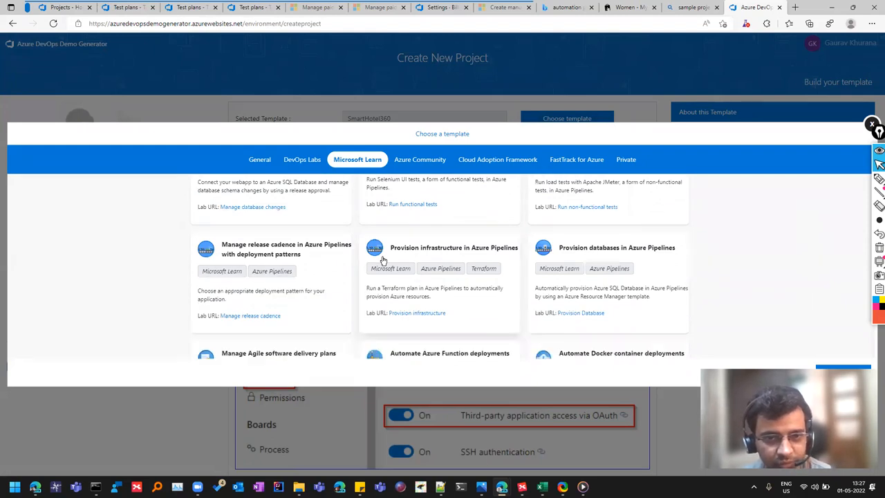
scroll(down, 3)
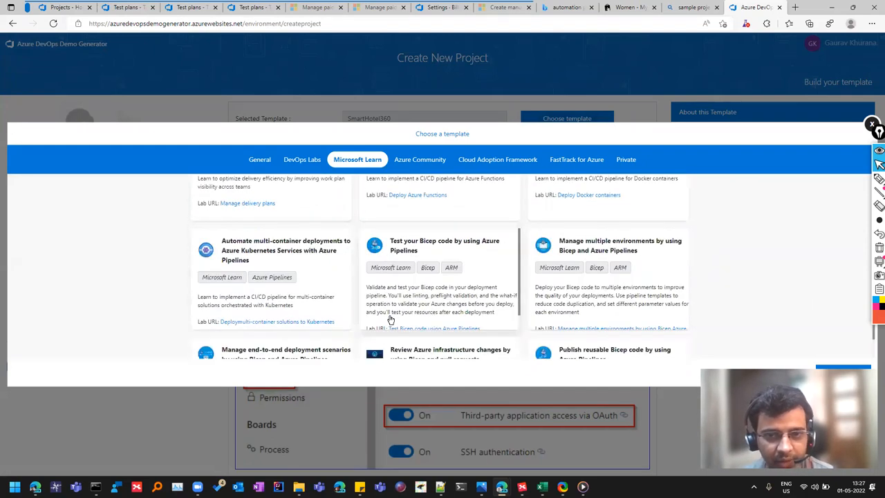
Look through Azure Community, Cloud Adoption Framework and Private categories, ending back on General
click(420, 160)
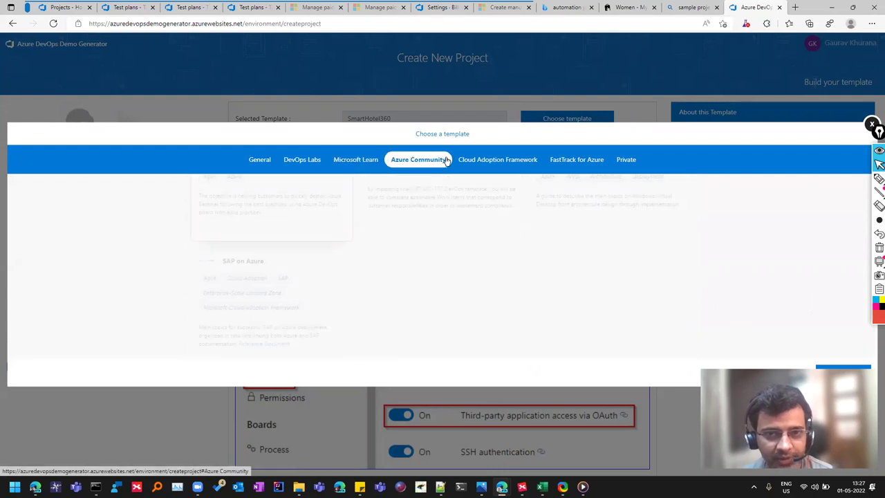
click(495, 159)
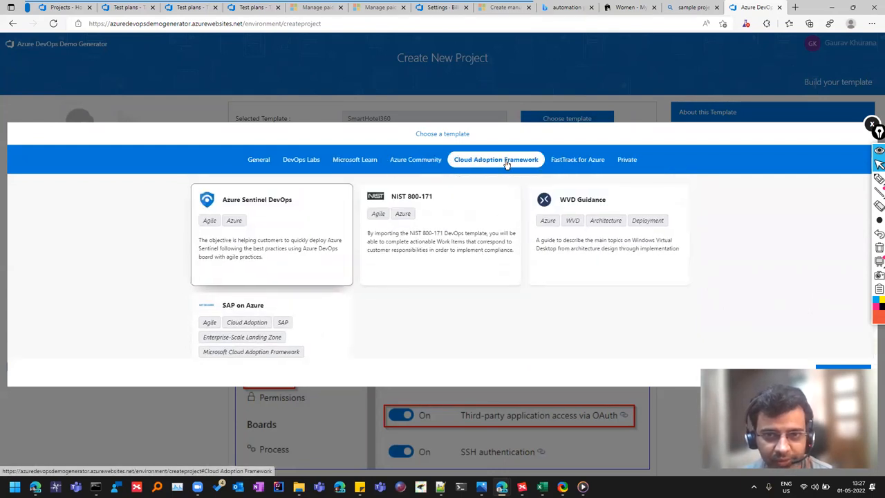
click(625, 159)
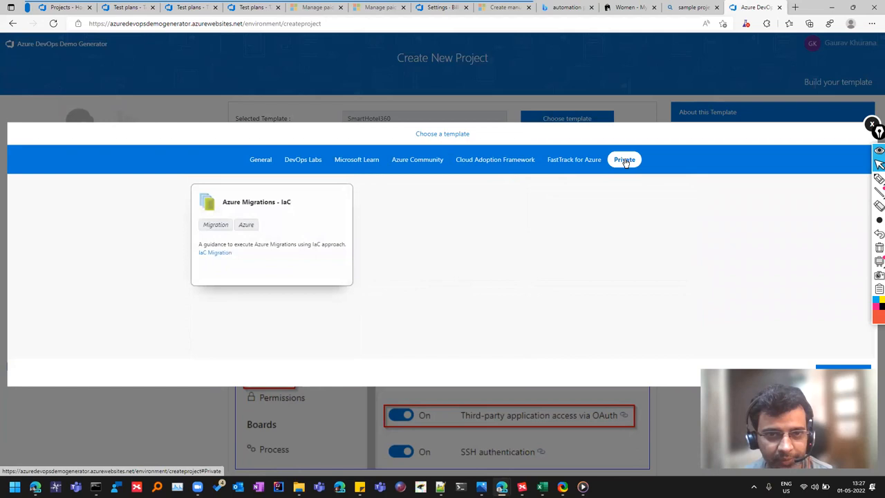
click(260, 159)
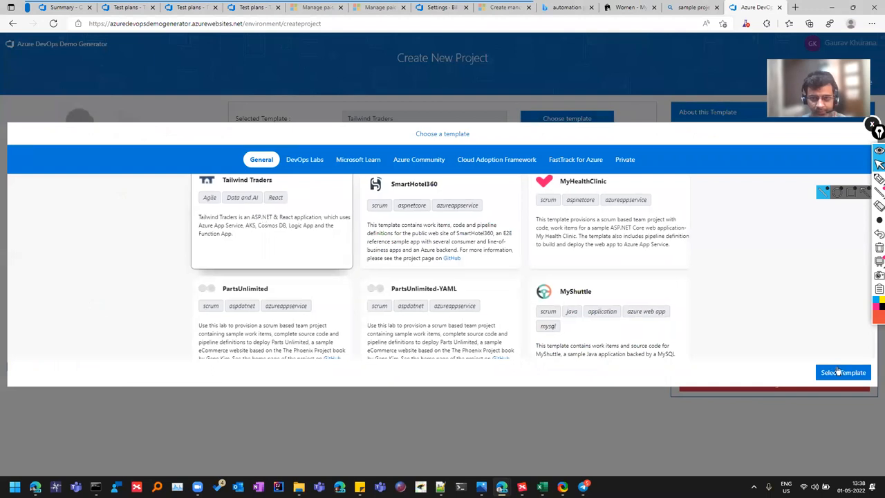
Create project 'Tailwind Sample' from the Tailwind Traders template in the chosen organization; provisioning fails
click(844, 372)
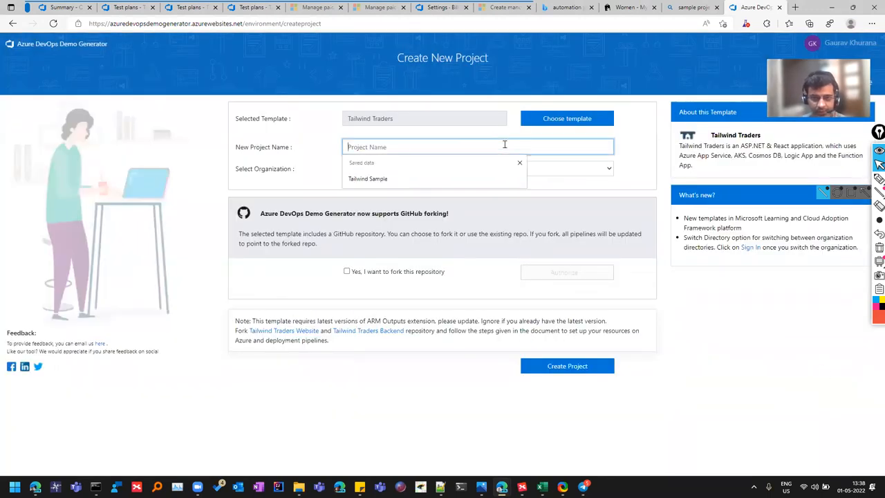
click(368, 178)
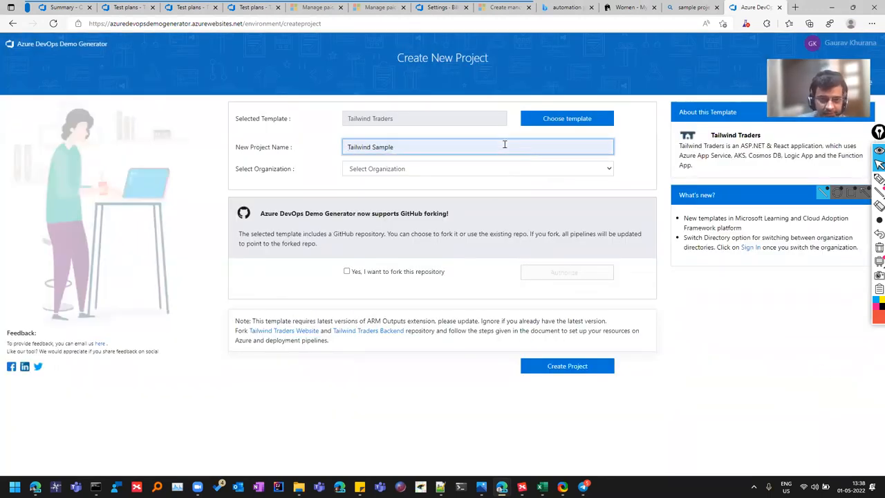
click(477, 169)
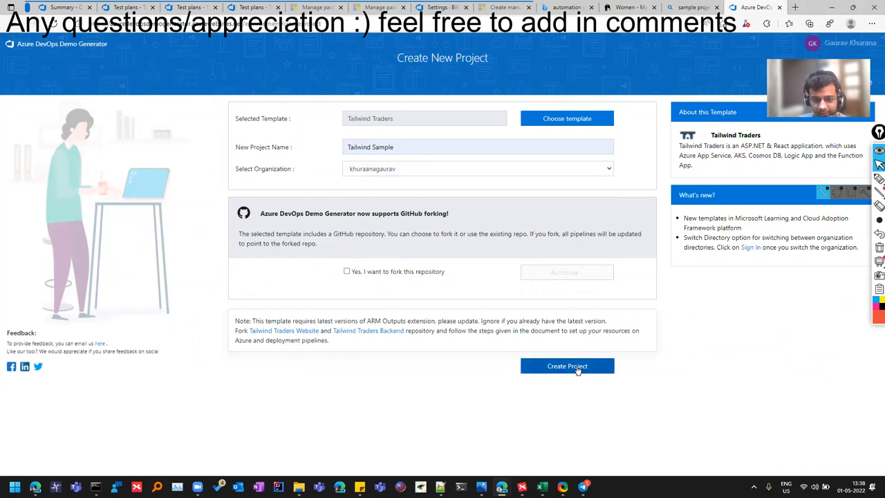
click(567, 365)
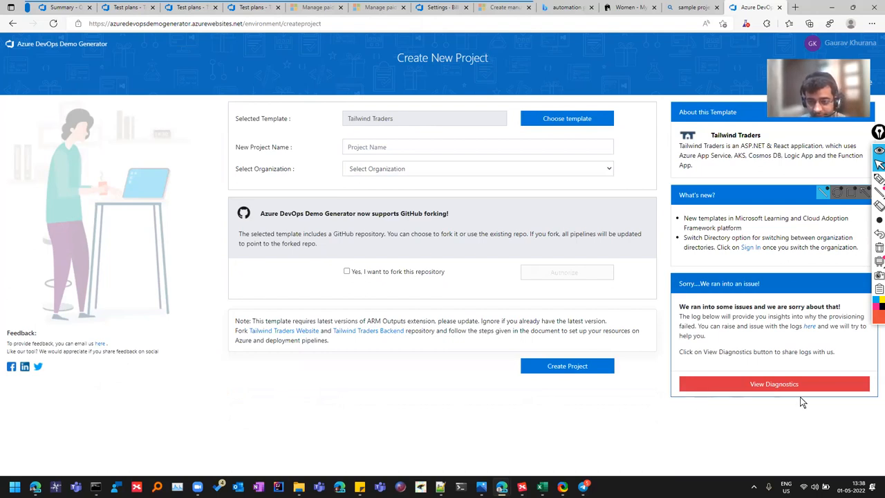
mouse_move(852, 357)
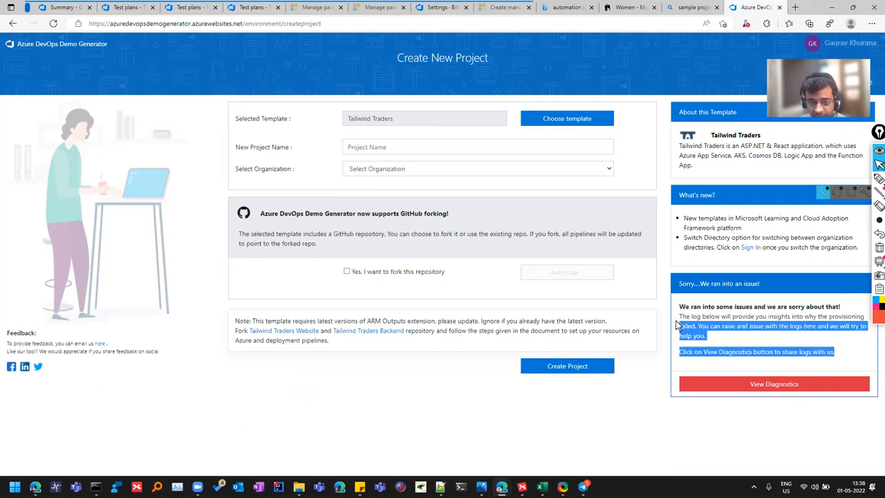
Switch the template to ContosoAir from the gallery
click(567, 119)
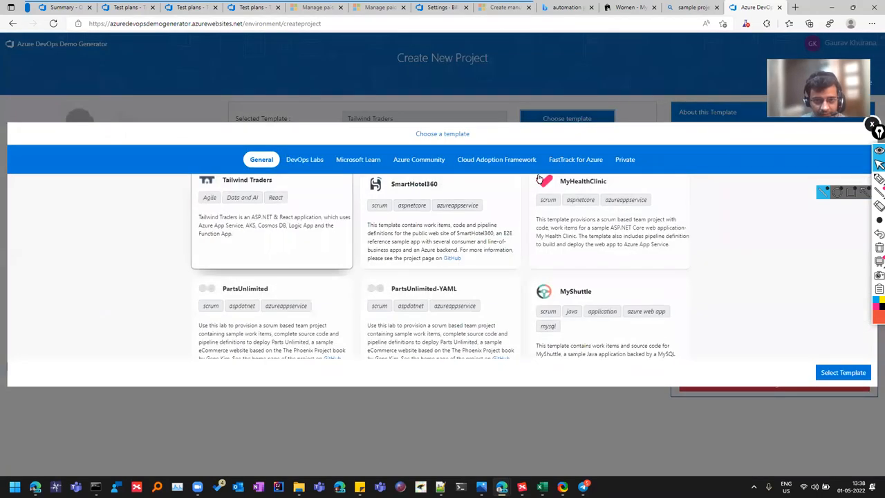
scroll(down, 3)
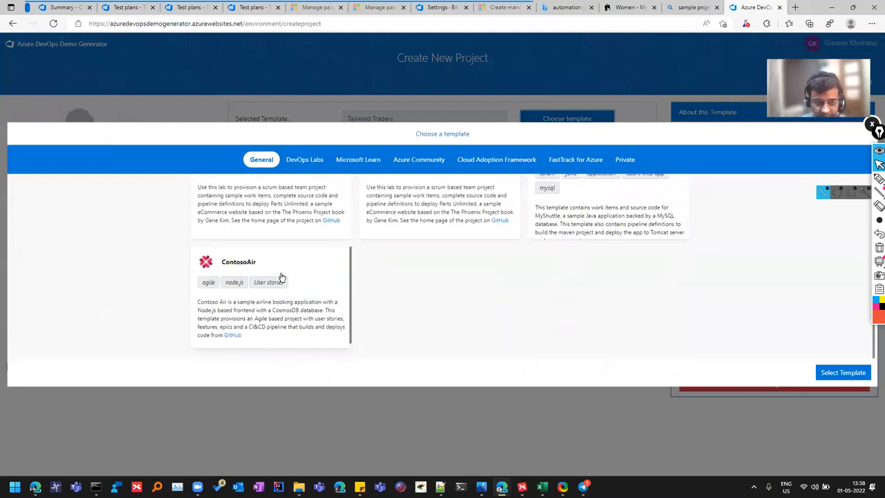
click(844, 373)
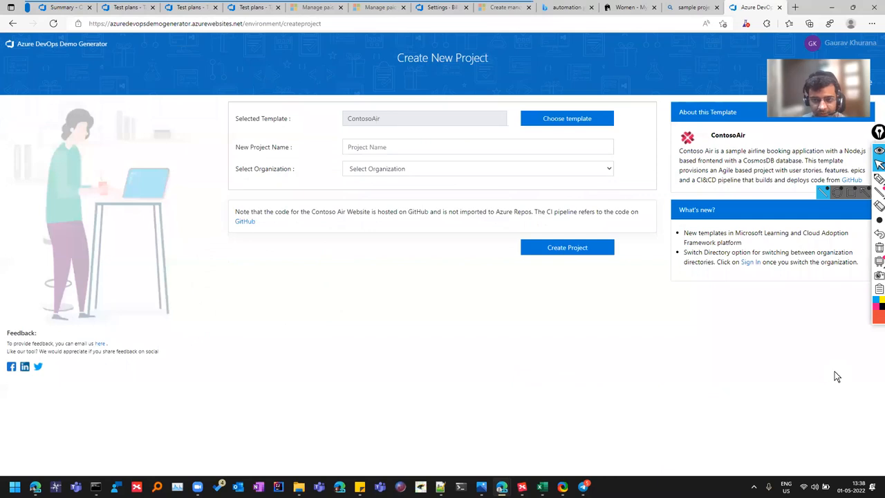
Choose the organization, name the project 'Contoso' and submit it; an error notice appears again
click(477, 169)
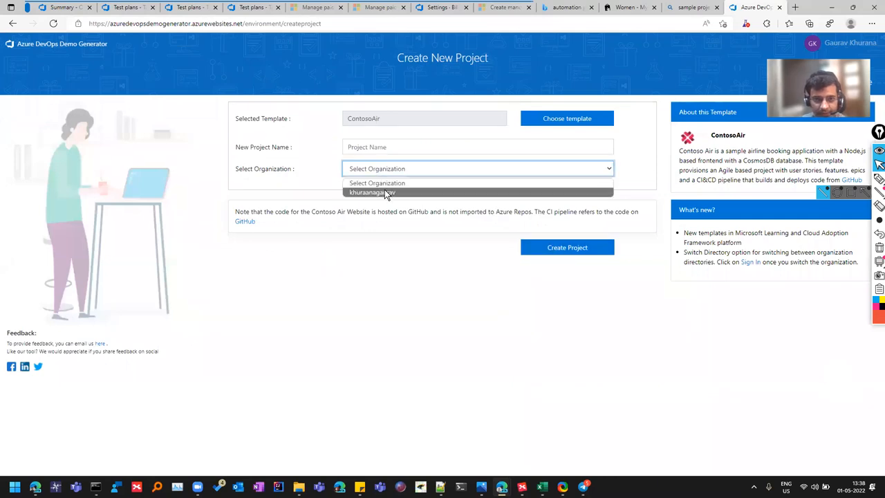
click(374, 192)
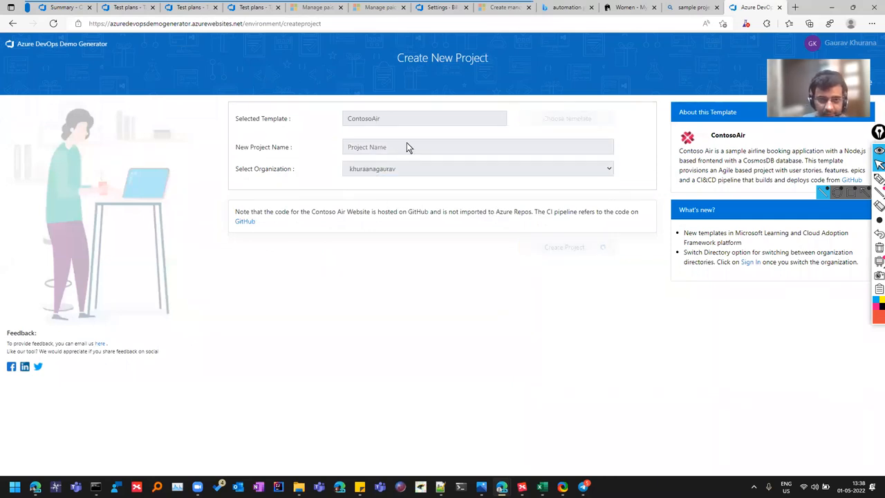
click(454, 146)
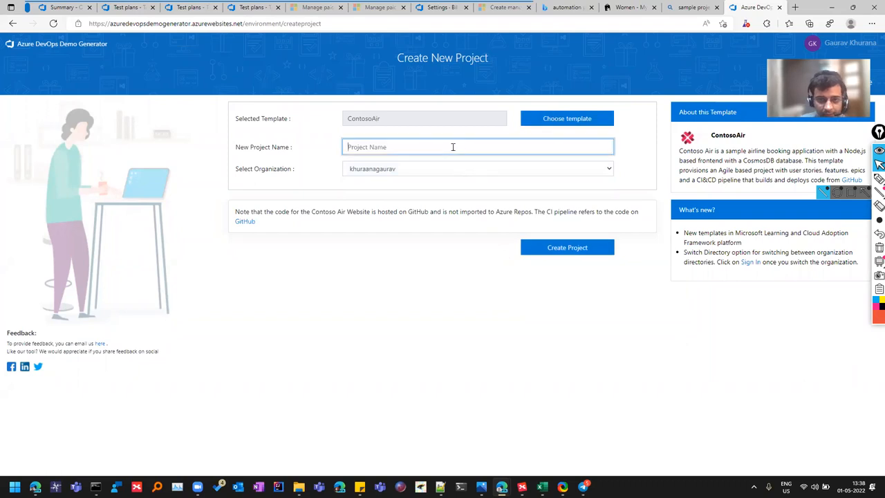
text(ContosoAir)
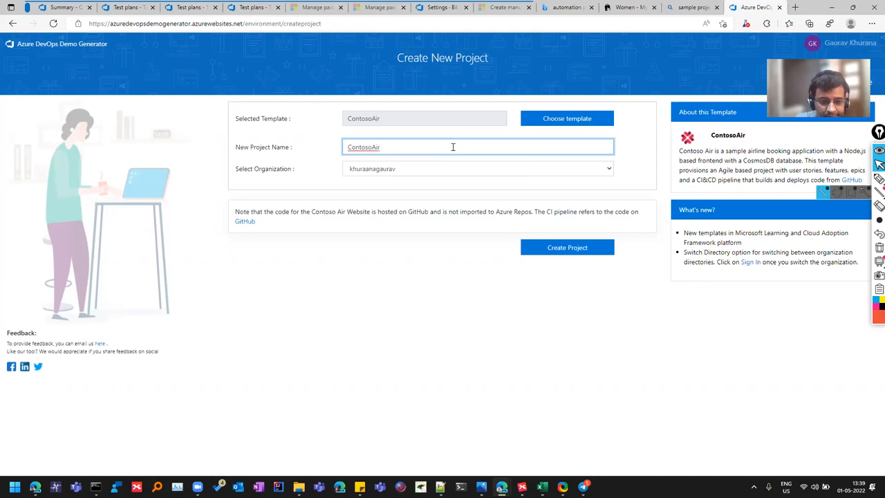
click(567, 246)
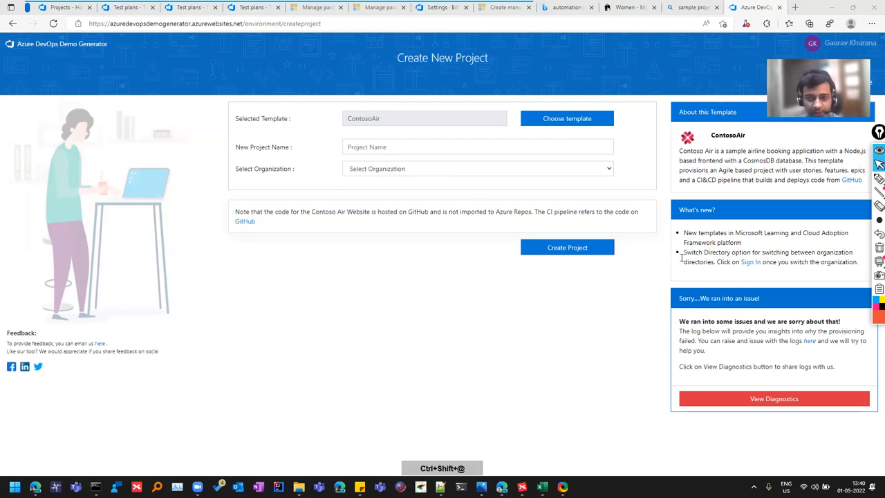
Go to the organization's project list and enter the Tailwind Sample project
click(63, 7)
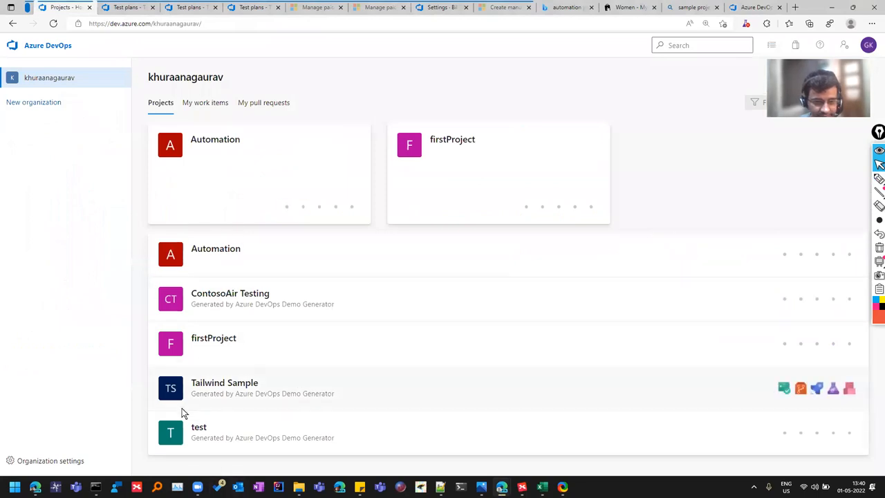
mouse_move(354, 399)
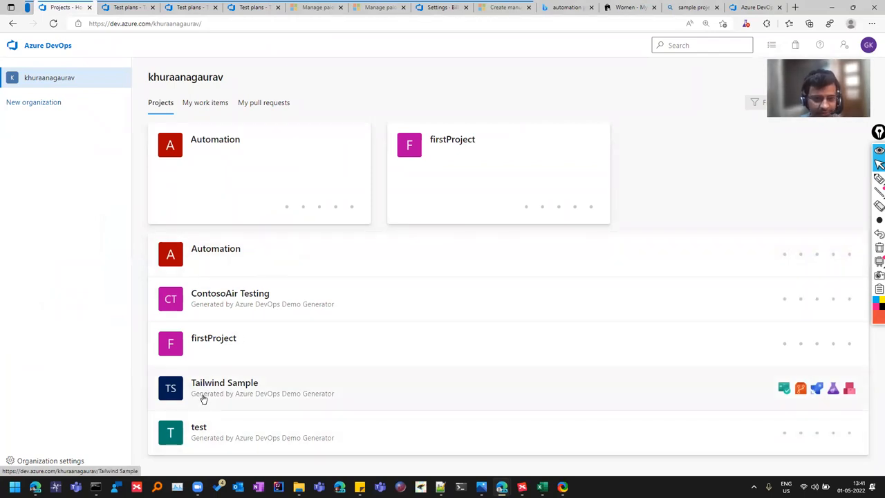
click(224, 381)
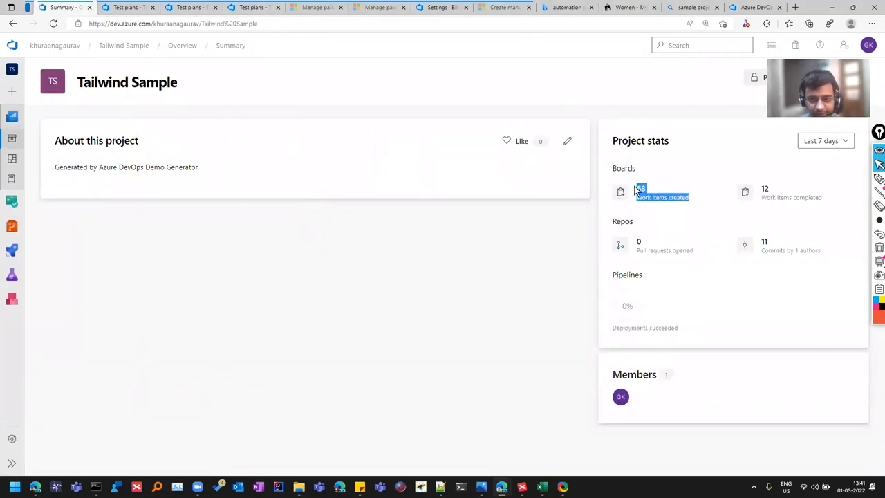
Reach the project's Boards directory from the left sidebar's Boards flyout
click(11, 200)
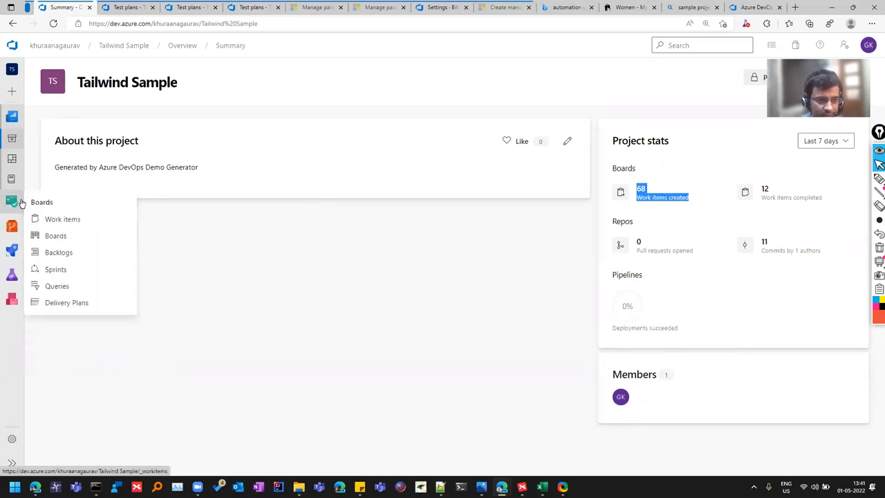
mouse_move(55, 235)
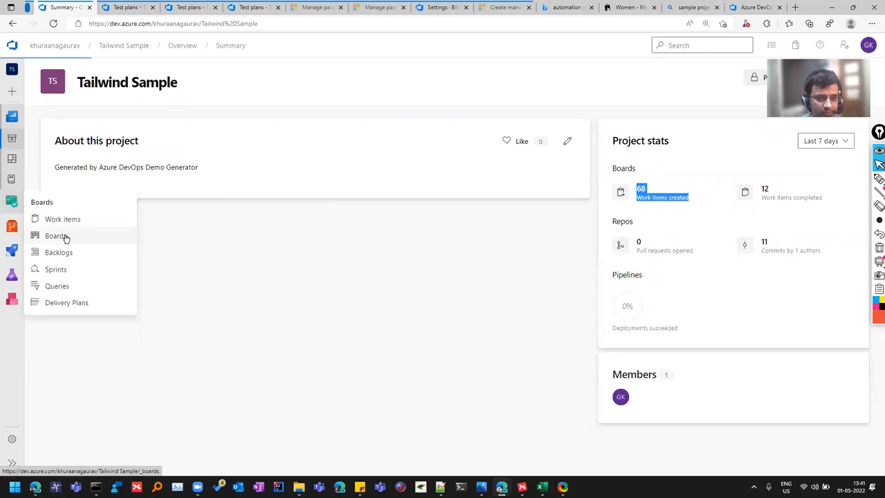
click(57, 236)
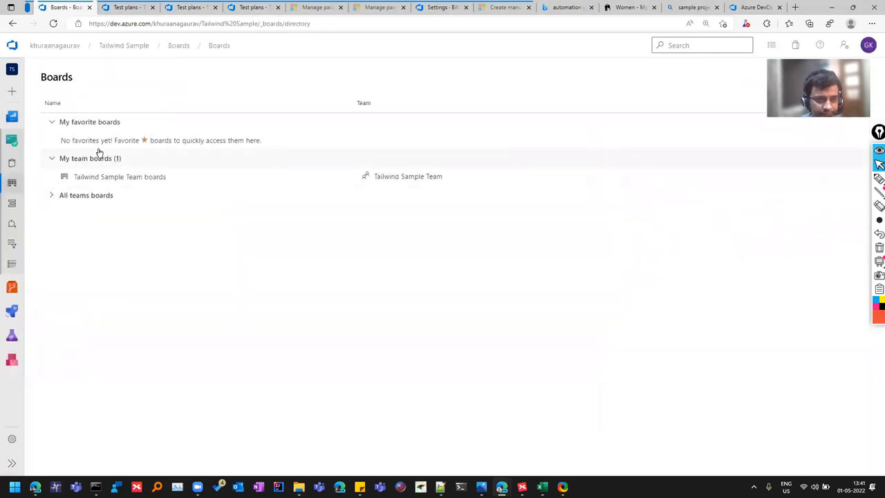
Enter the Tailwind Sample Team board, glance at Work items, return and collapse the navigation pane
click(119, 177)
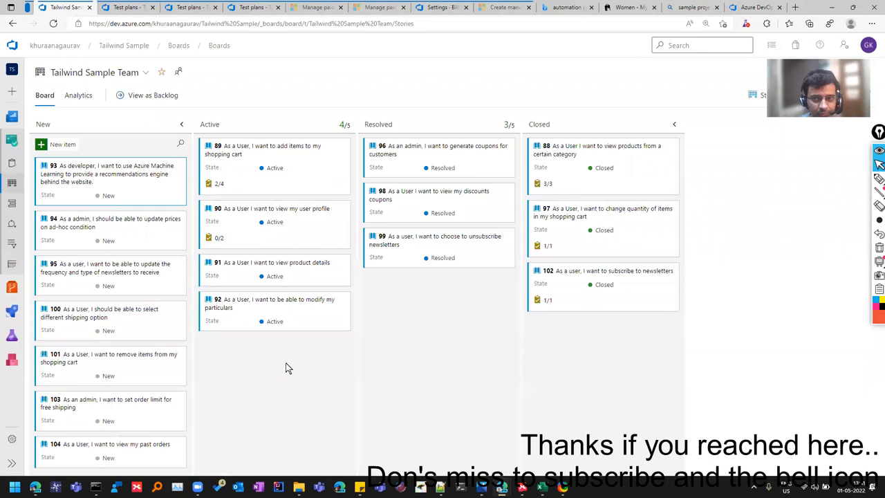
mouse_move(25, 187)
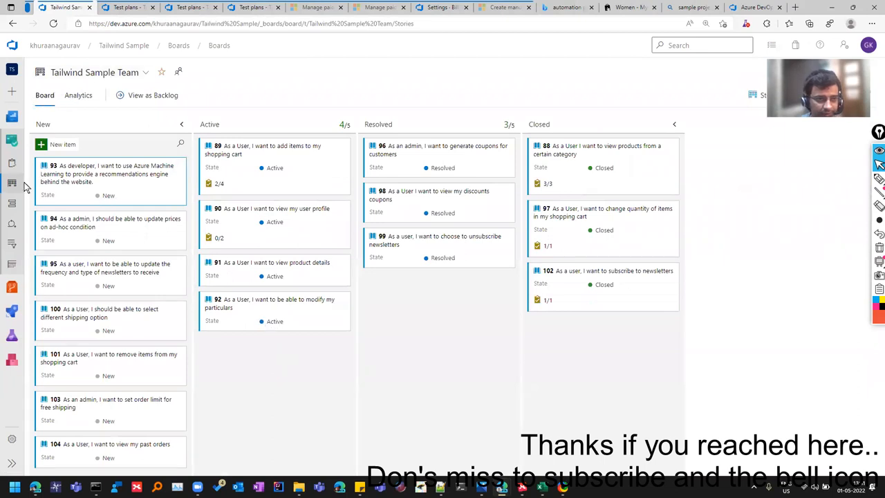
click(11, 141)
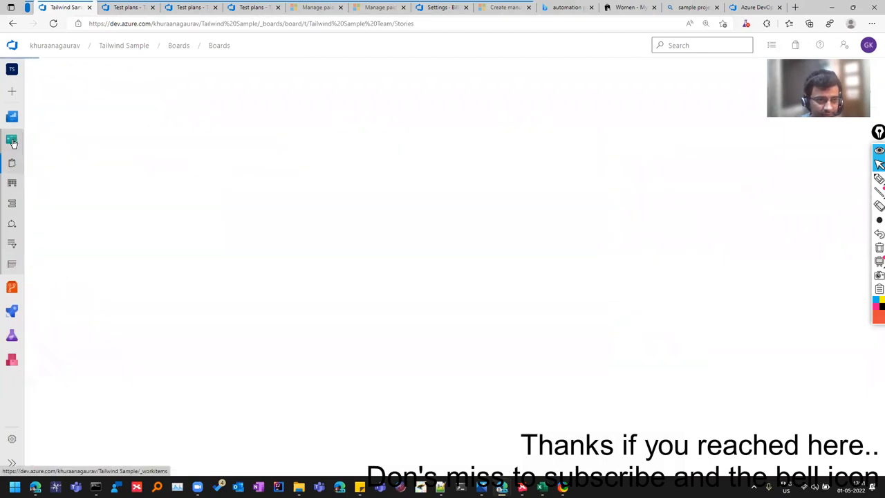
click(11, 142)
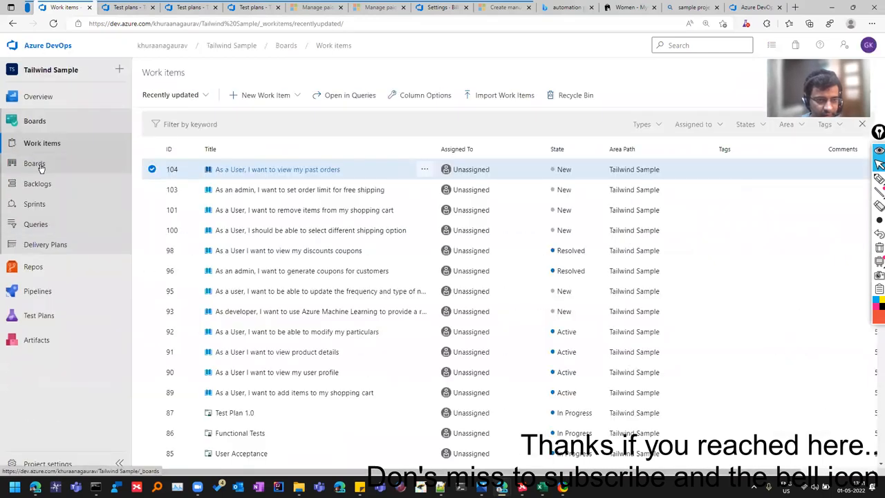
click(34, 163)
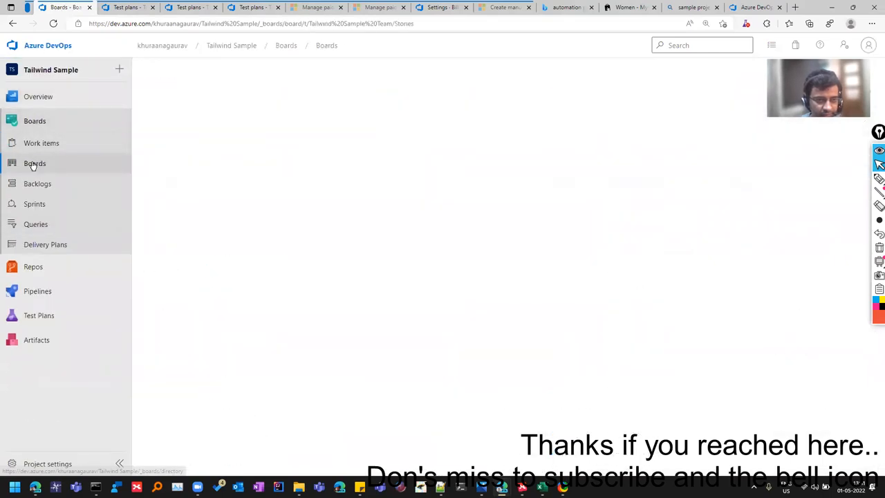
click(35, 164)
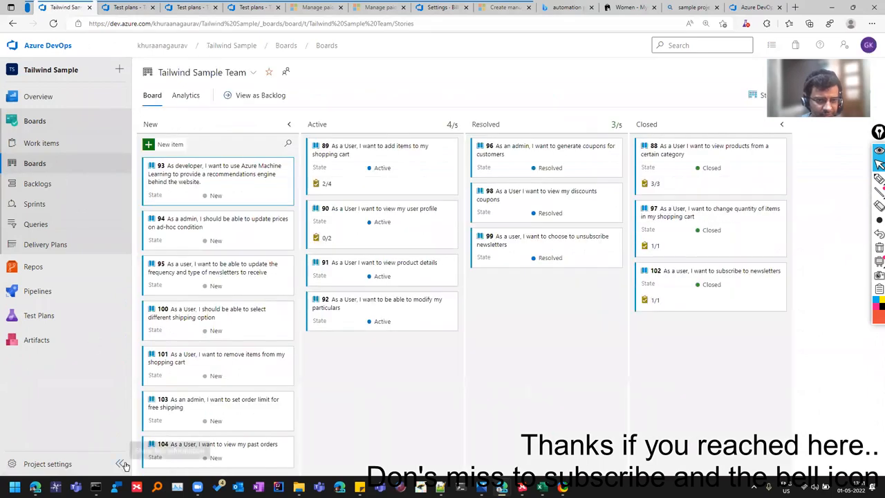
click(123, 463)
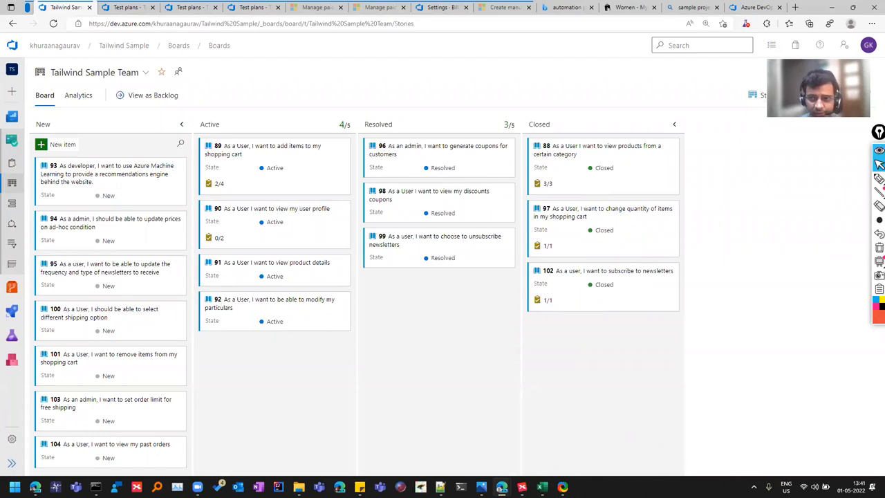
click(754, 94)
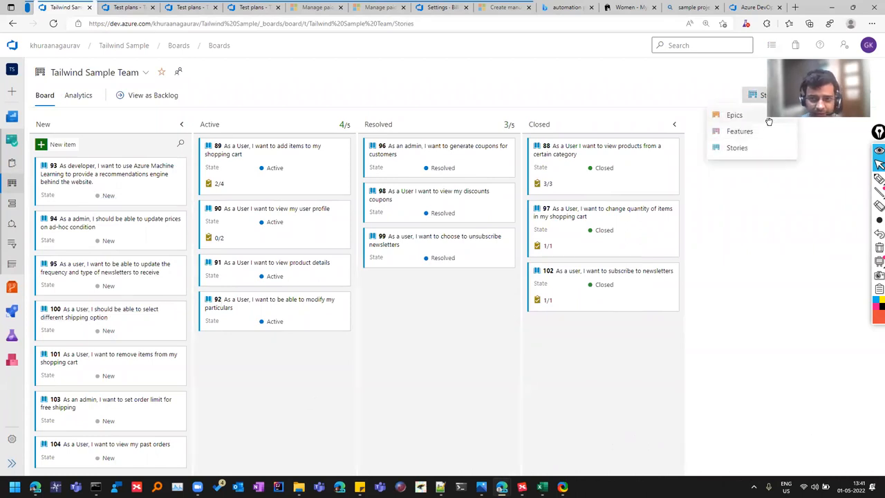
click(739, 130)
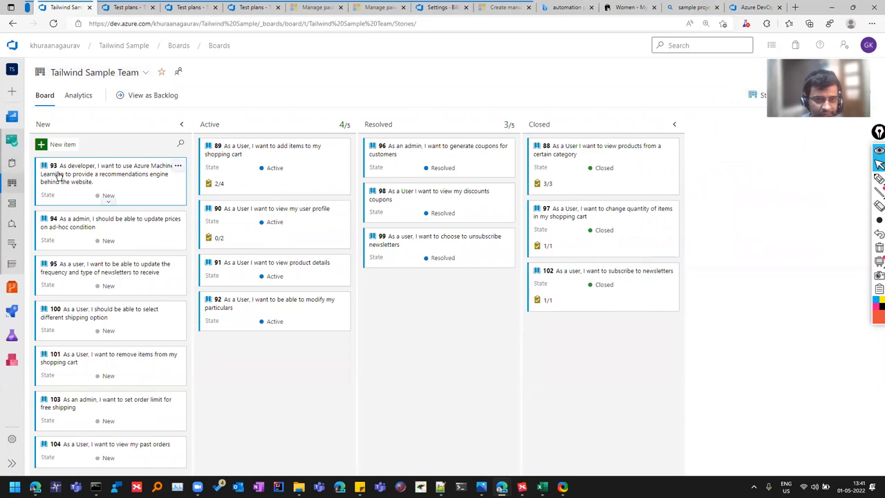
mouse_move(183, 201)
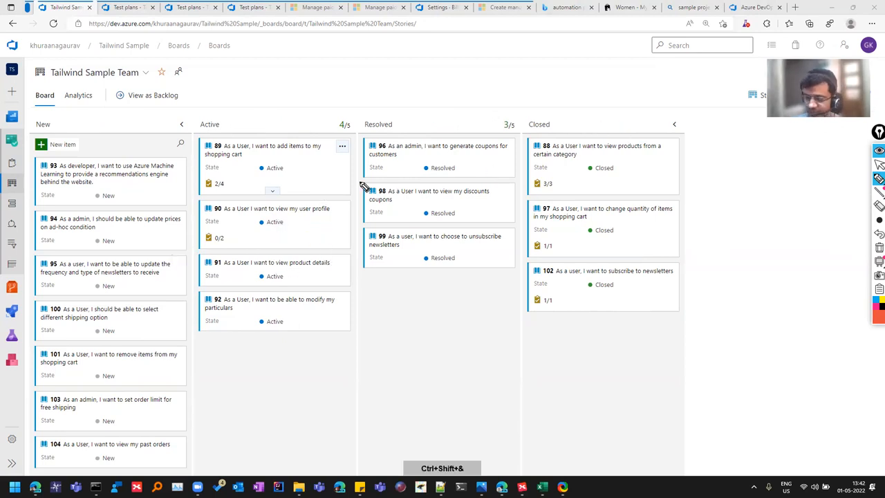
mouse_move(131, 276)
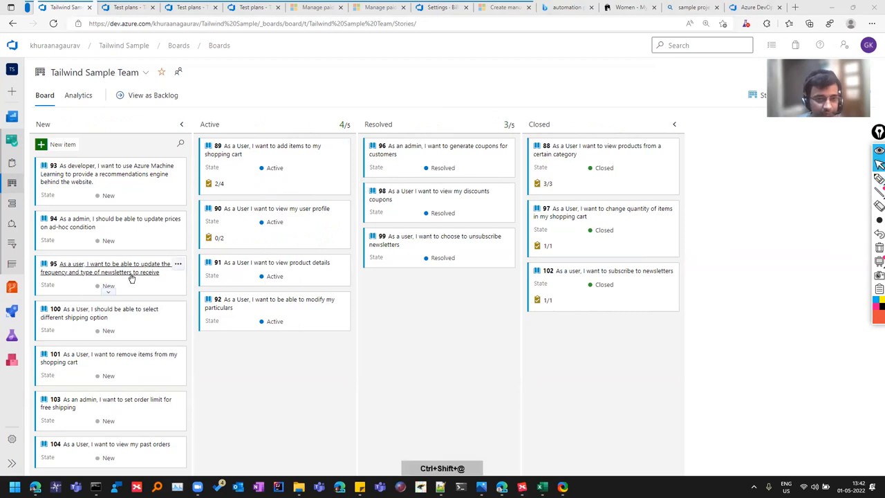
Drag story 93 from New through Active and Resolved into the Closed column
click(108, 195)
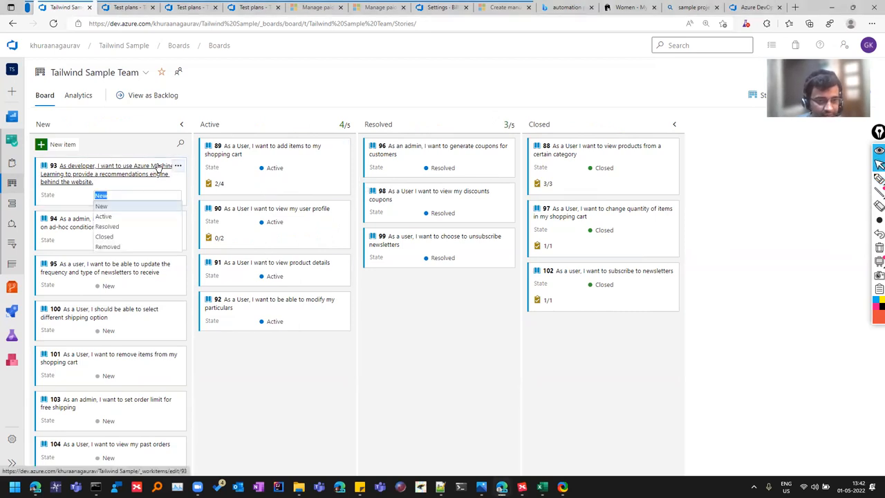
click(101, 206)
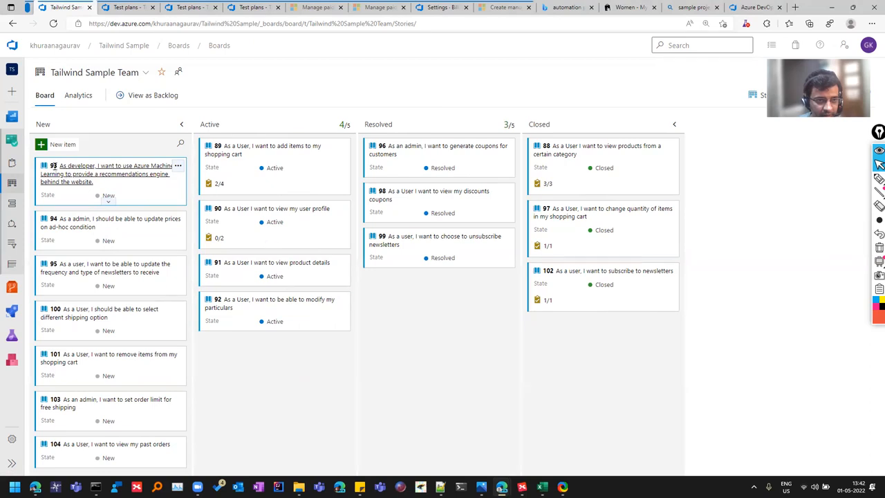
drag(108, 174, 261, 338)
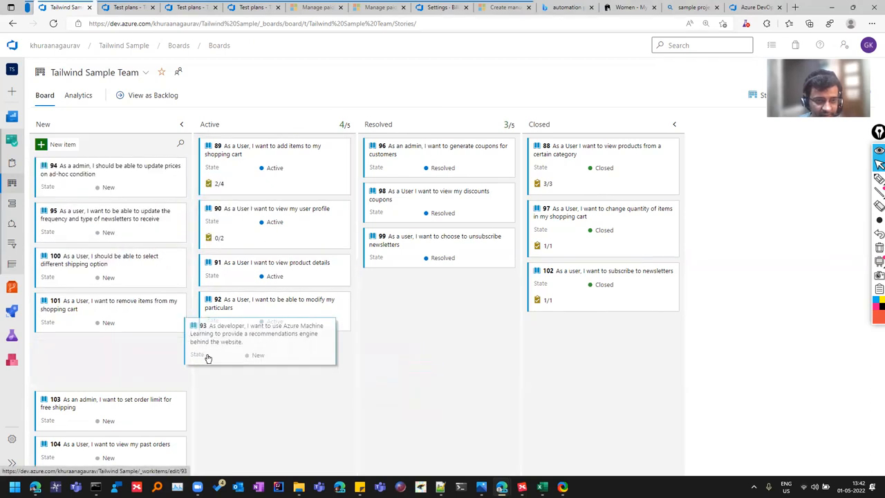
drag(260, 339, 274, 367)
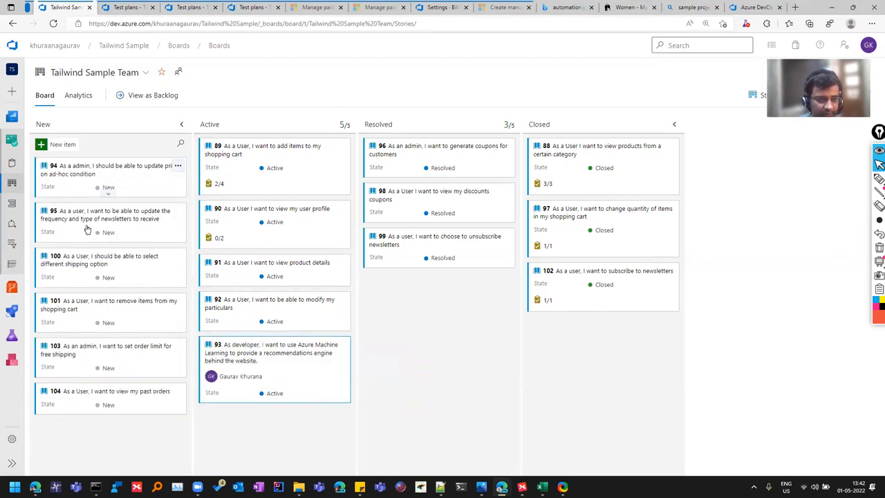
drag(274, 360, 426, 338)
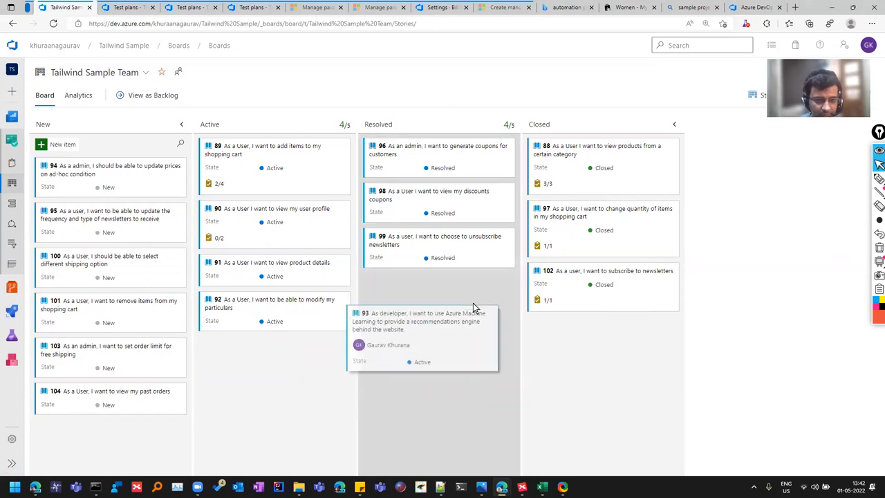
drag(423, 338, 440, 260)
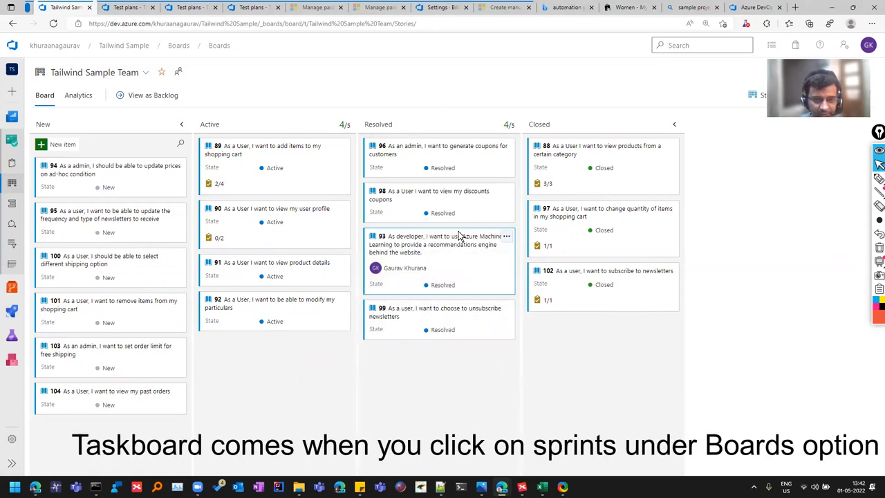
mouse_move(528, 286)
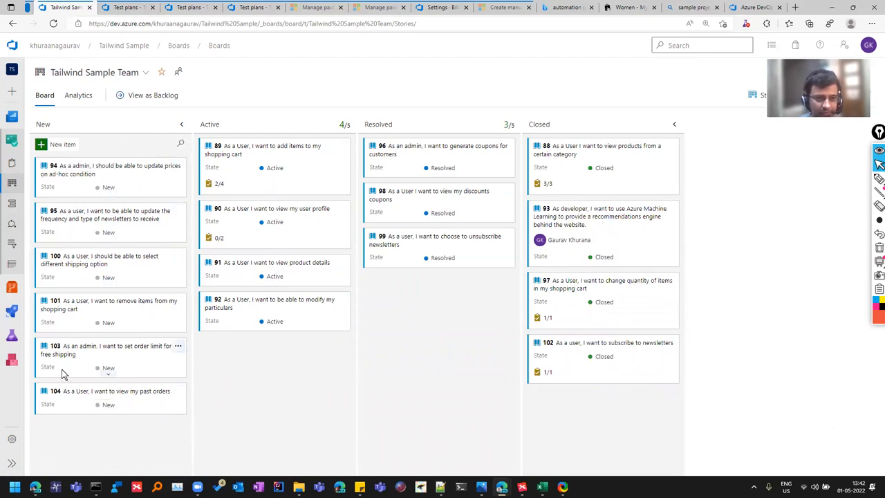
click(753, 94)
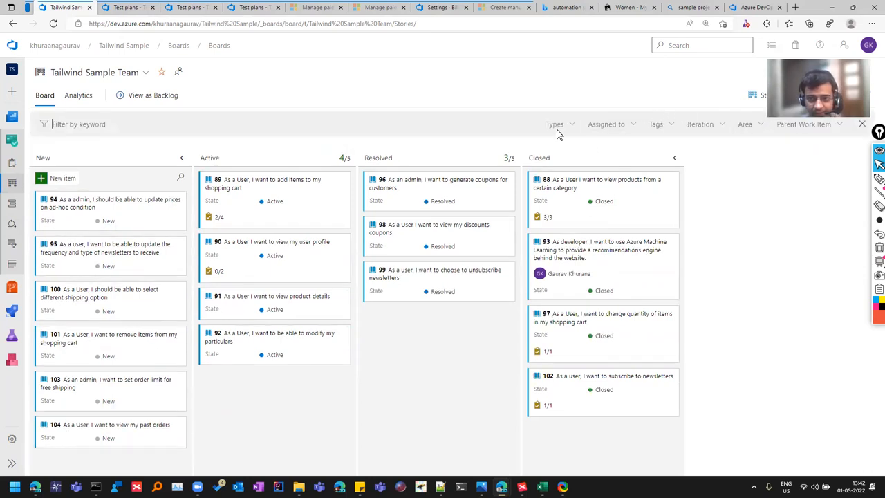
click(606, 125)
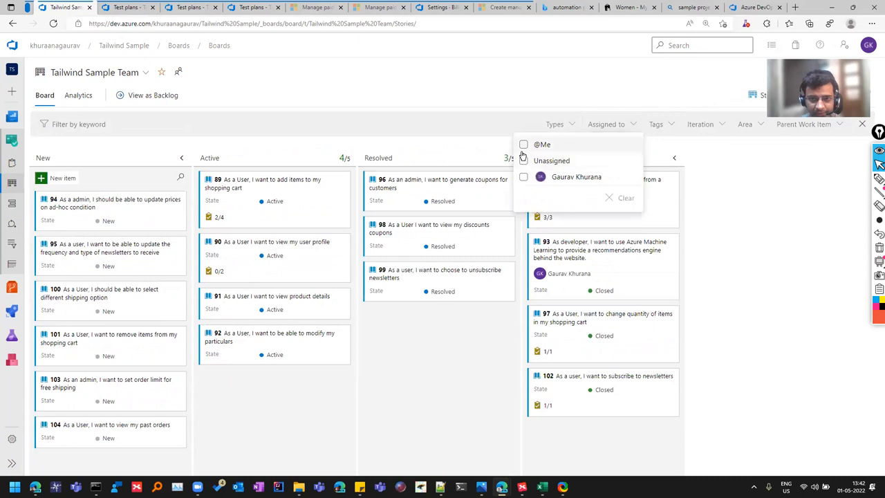
click(523, 144)
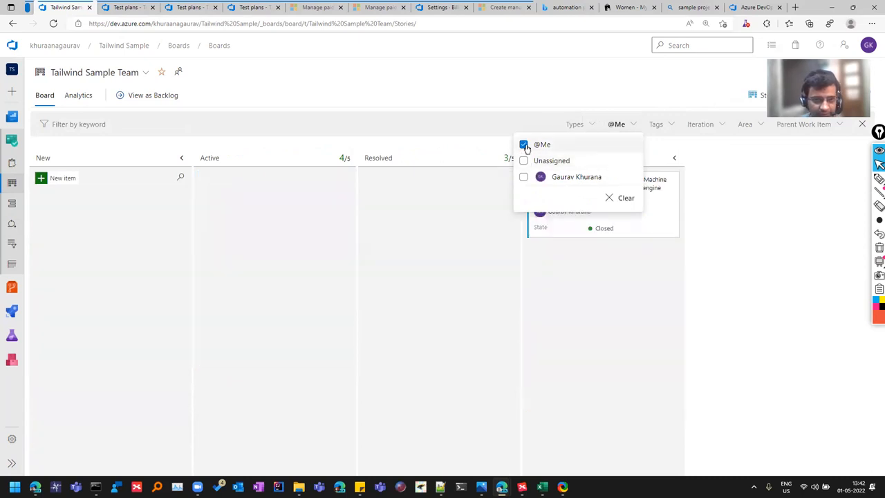
click(523, 145)
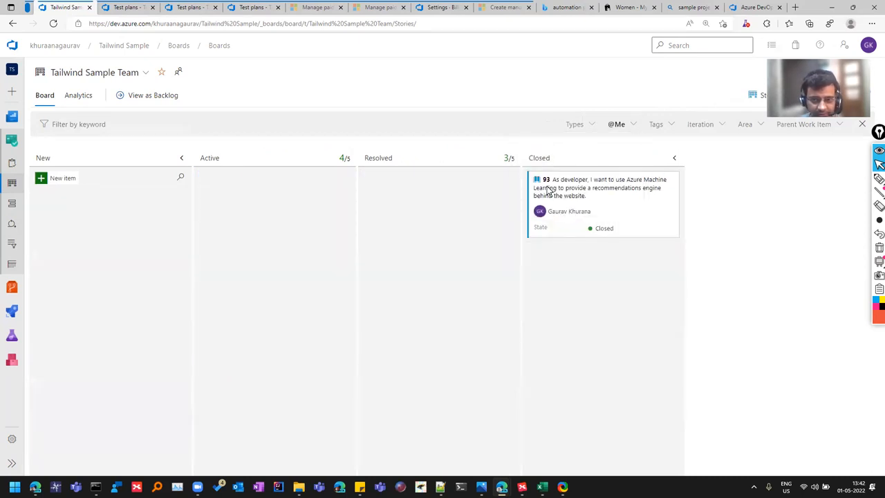
mouse_move(587, 188)
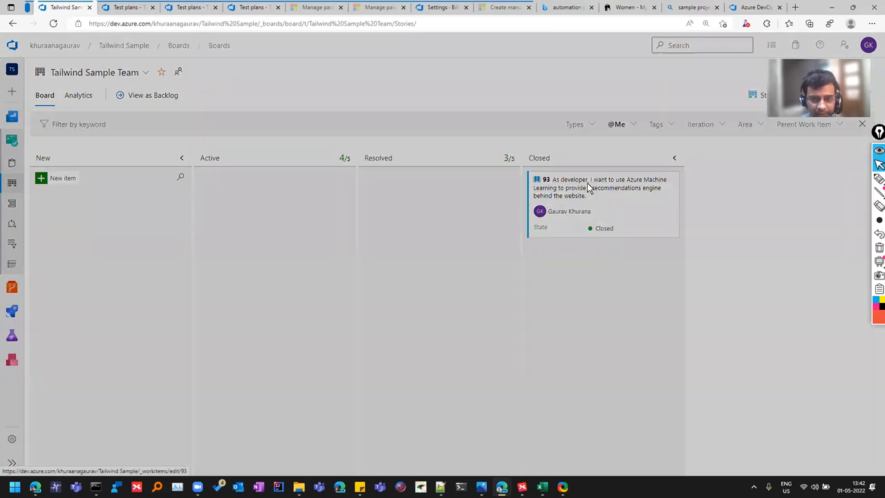
click(601, 188)
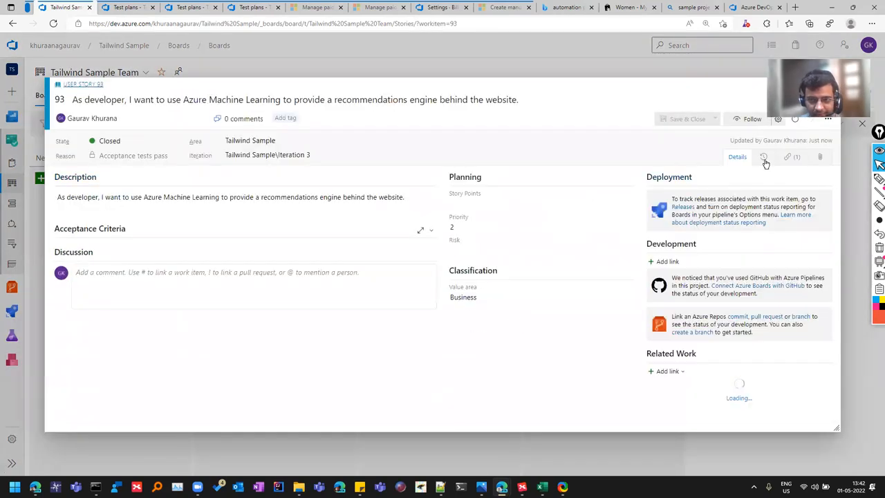
Review story 93's state graph and history from New through Active, Resolved and Closed
click(763, 157)
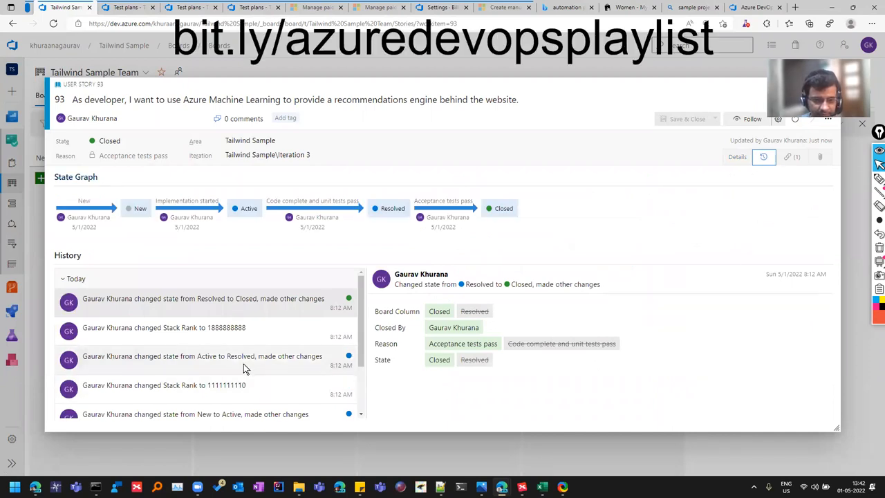
scroll(down, 3)
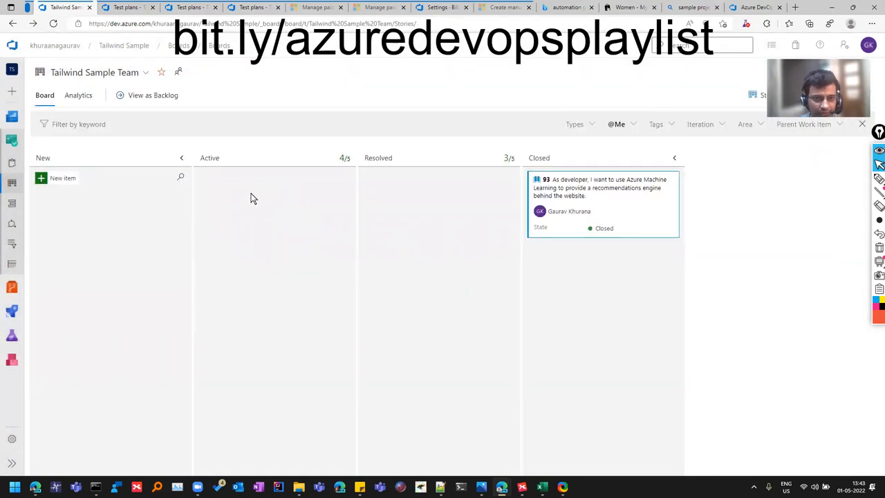
mouse_move(429, 227)
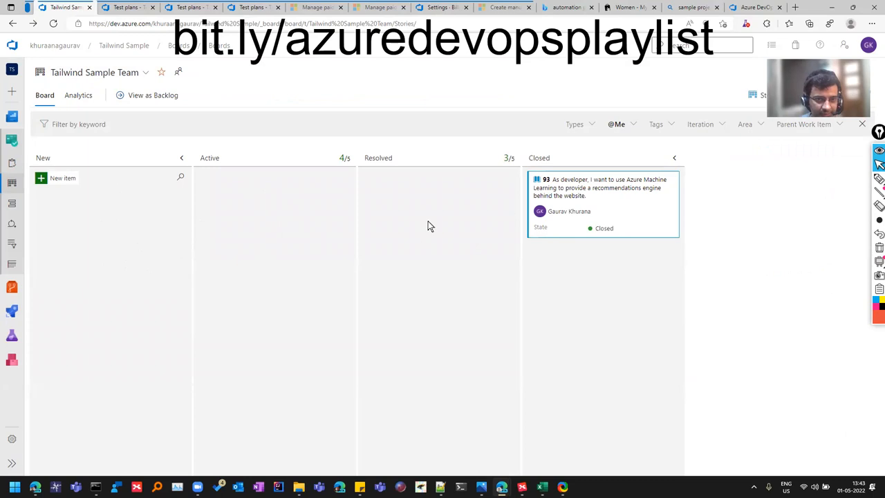
mouse_move(443, 252)
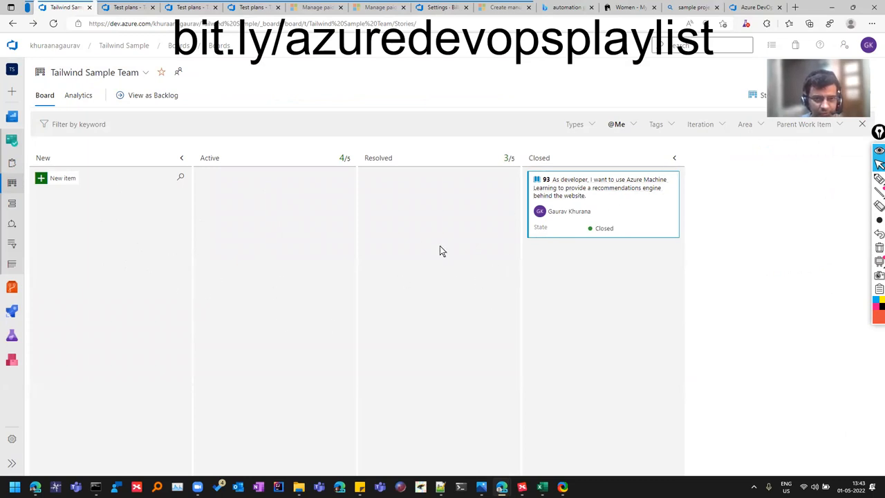
mouse_move(661, 269)
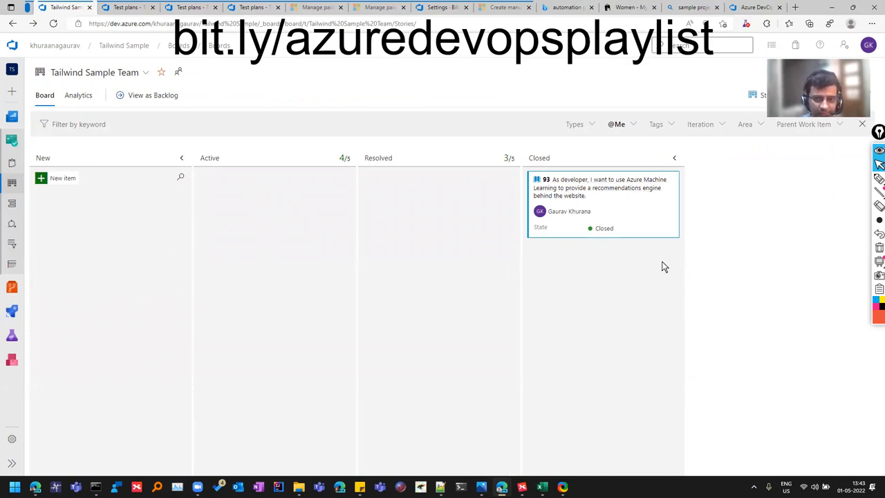
click(616, 125)
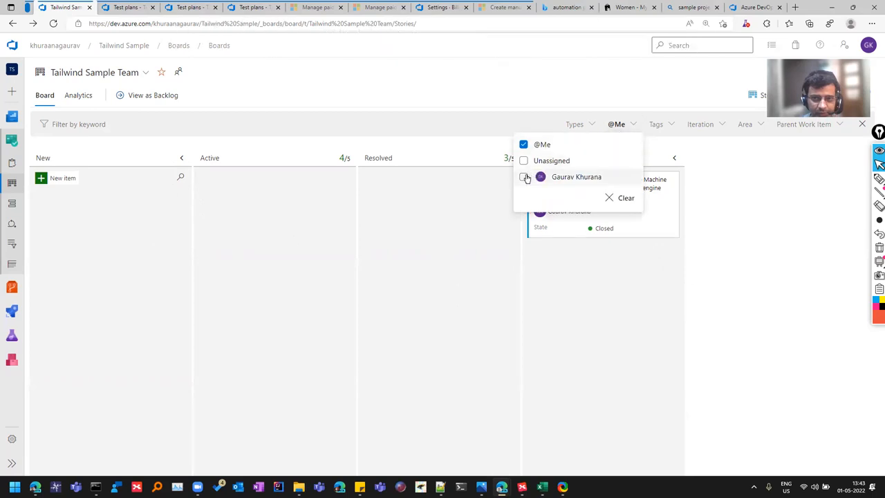
click(625, 197)
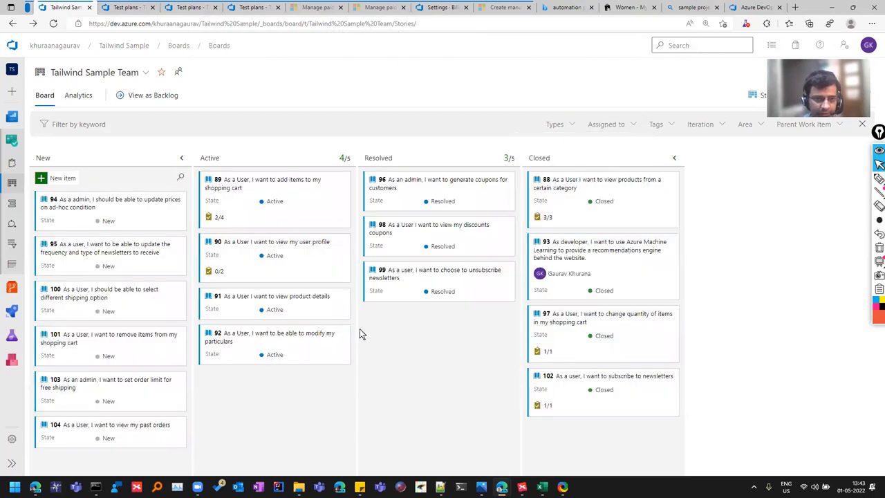
mouse_move(782, 210)
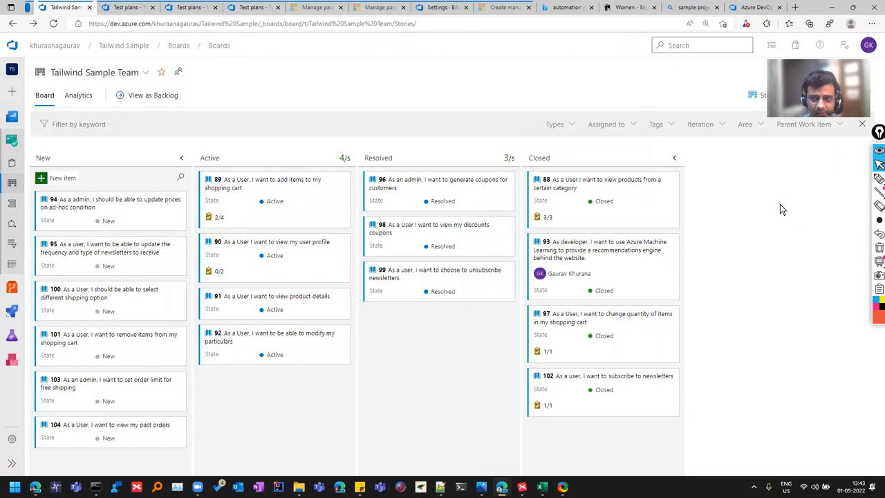
click(804, 124)
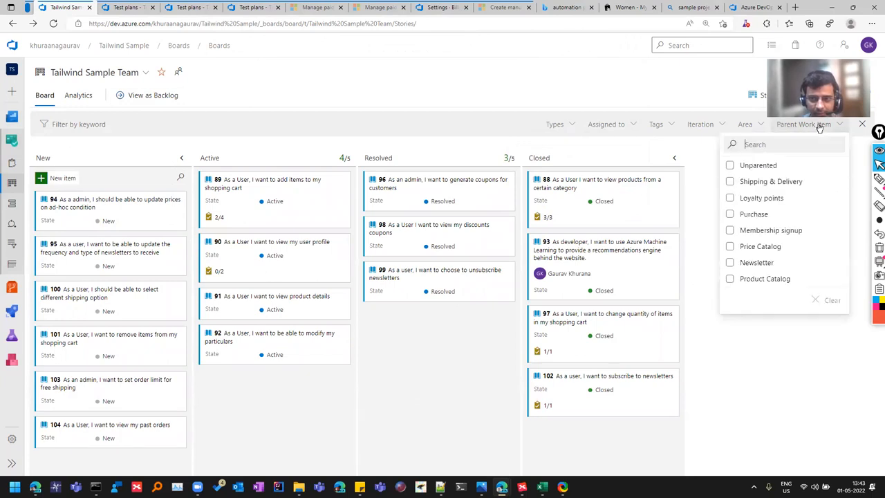
mouse_move(746, 124)
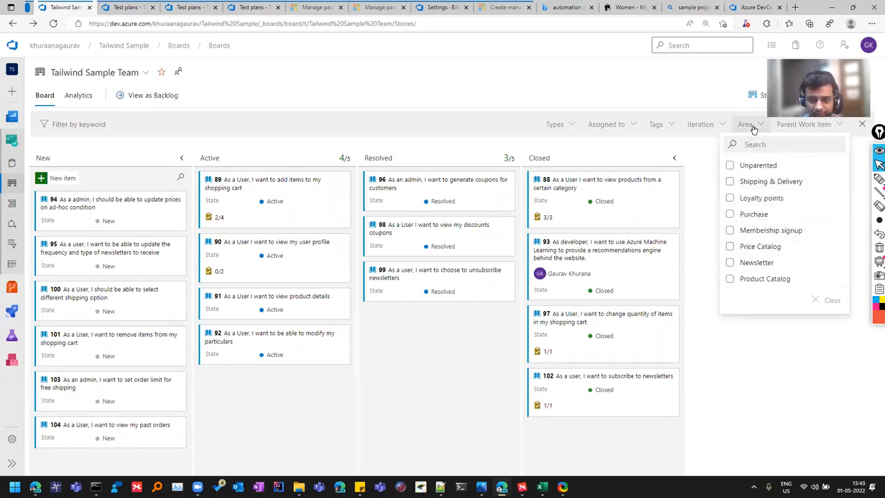
click(700, 124)
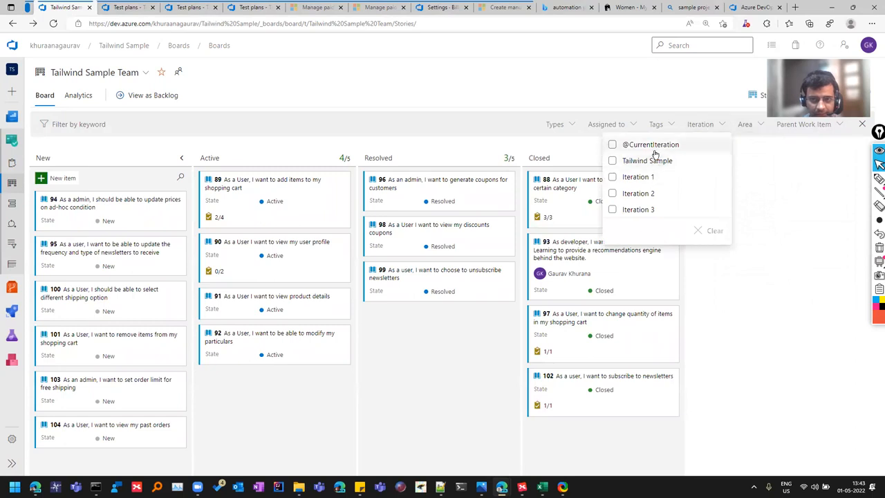
Look through the board's card settings, then go to Iteration 3's sprint backlog and Capacity page
click(611, 177)
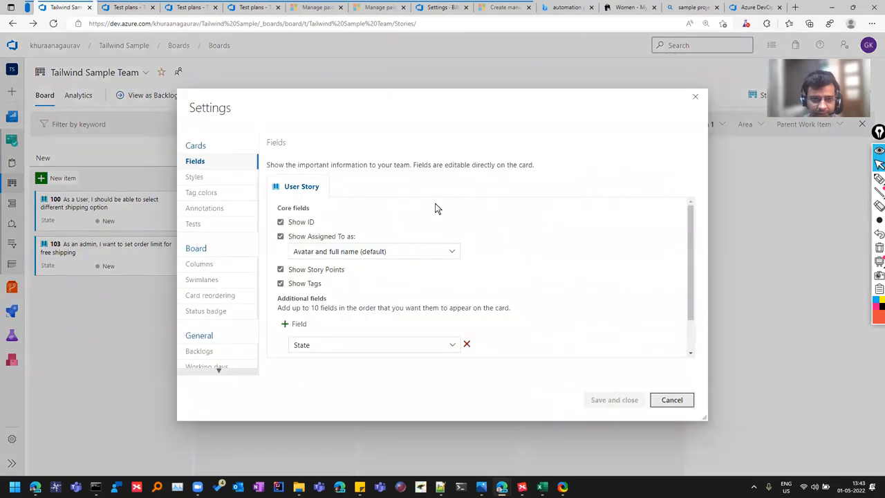
scroll(down, 3)
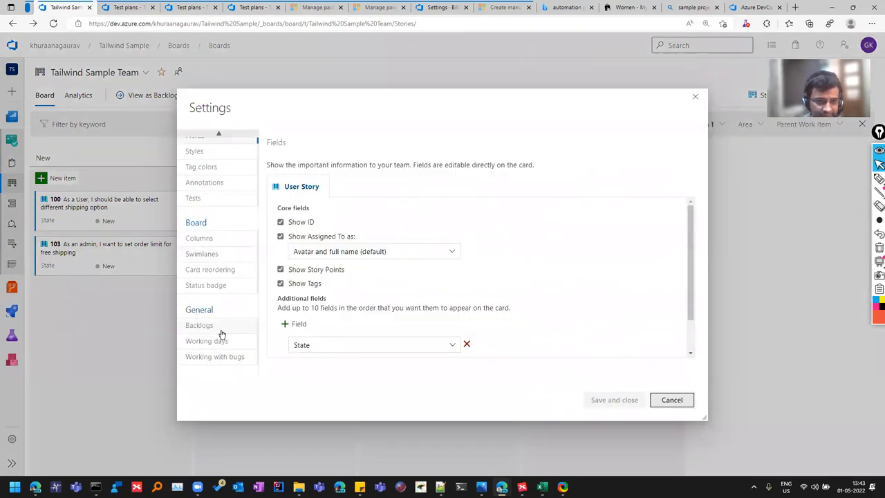
click(199, 325)
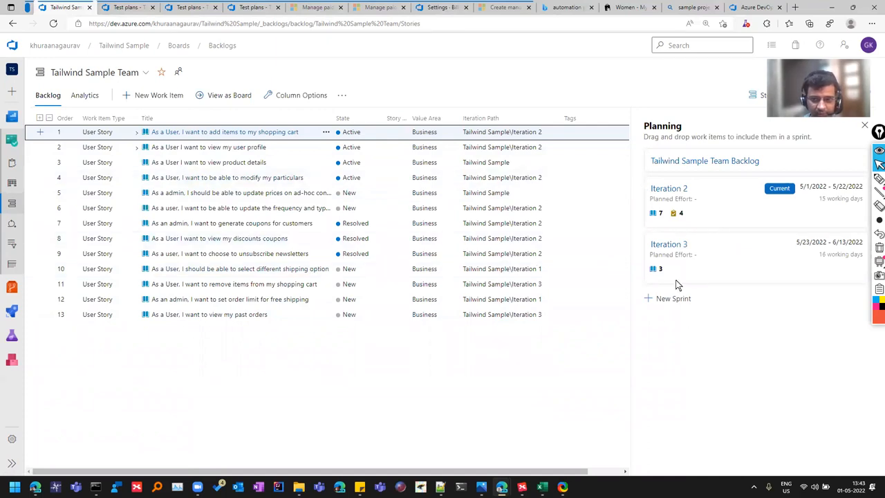
click(670, 243)
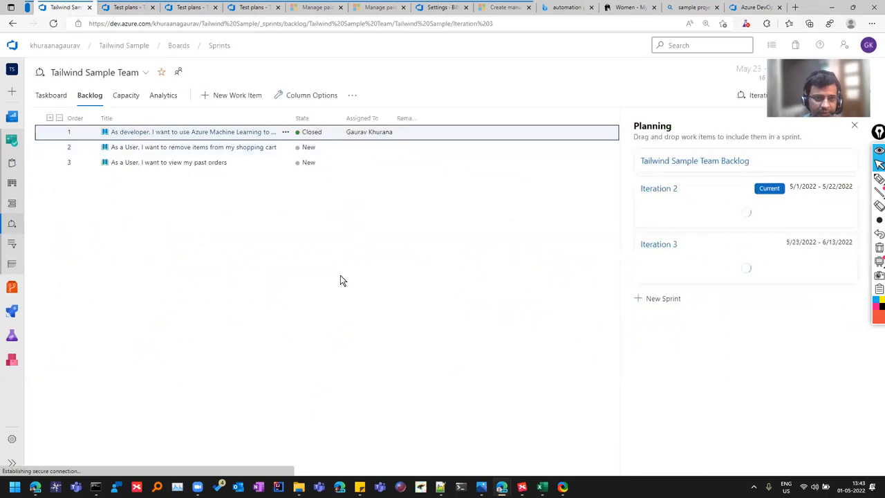
click(125, 94)
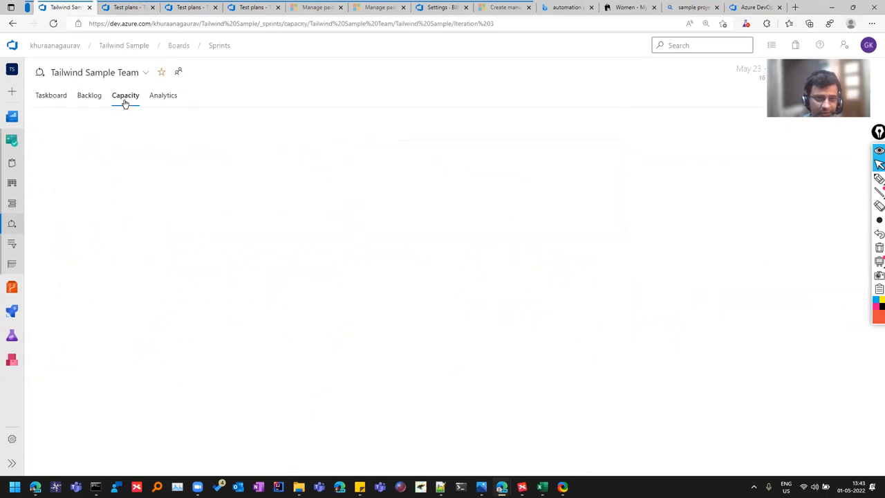
Add the team member to Iteration 3's capacity with 6 per day and save
click(124, 94)
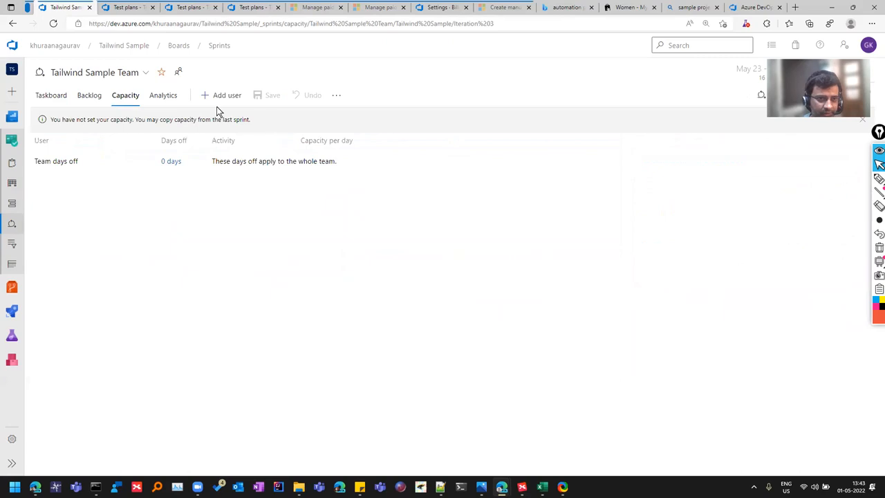
click(226, 94)
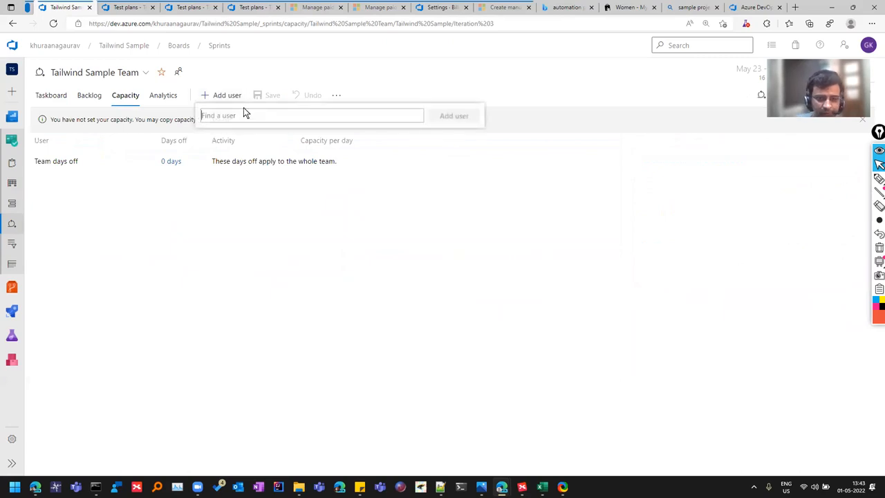
click(311, 116)
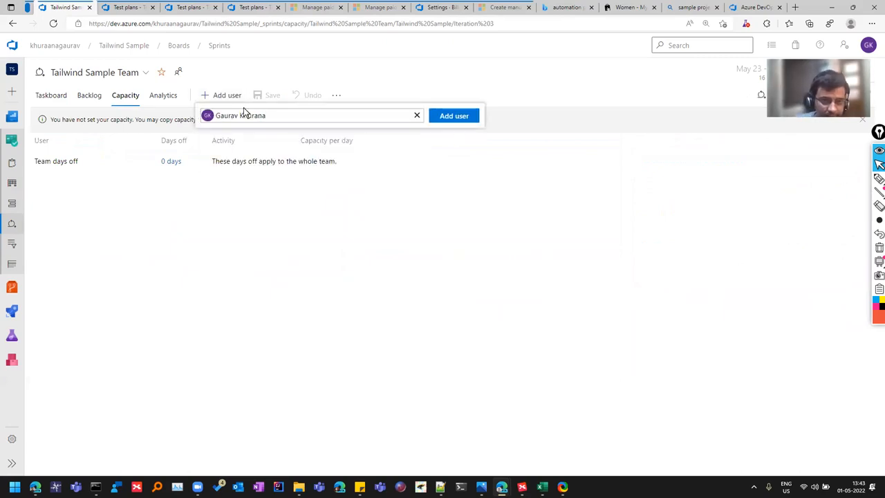
click(454, 116)
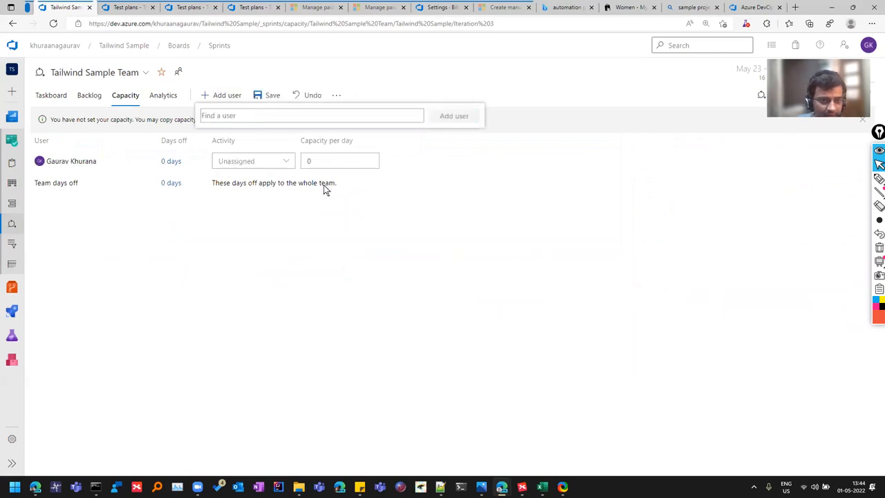
mouse_move(274, 160)
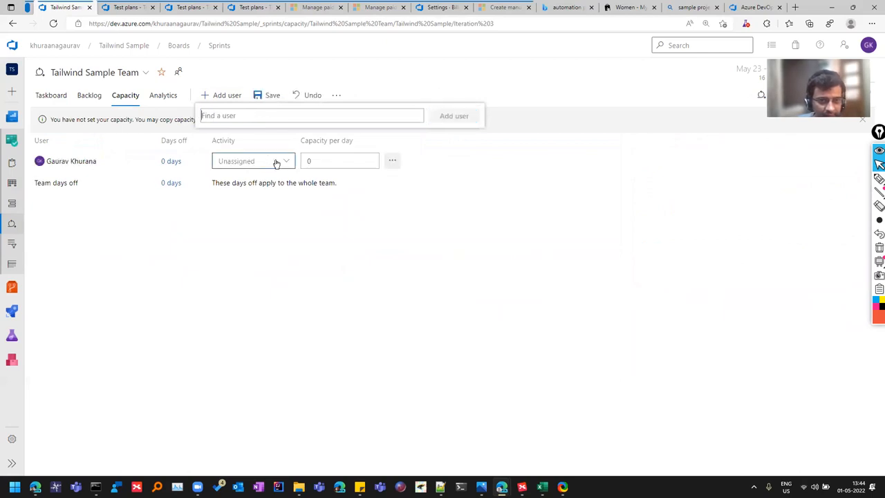
click(339, 160)
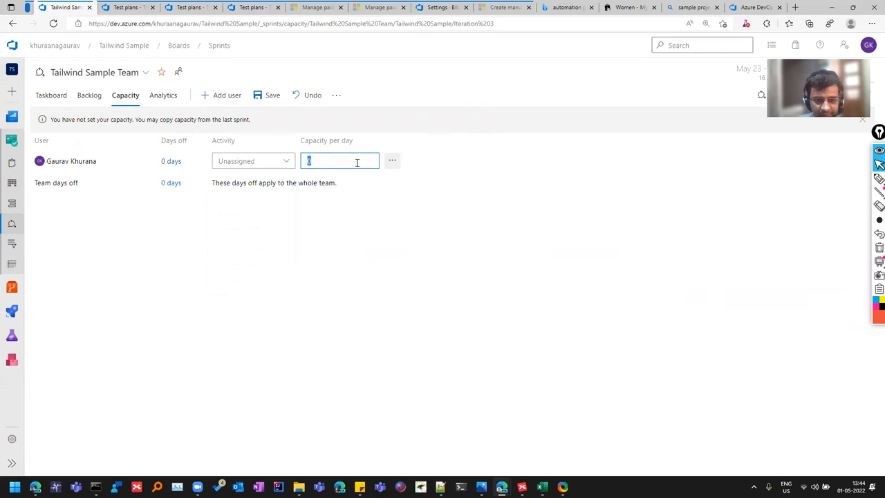
text(6)
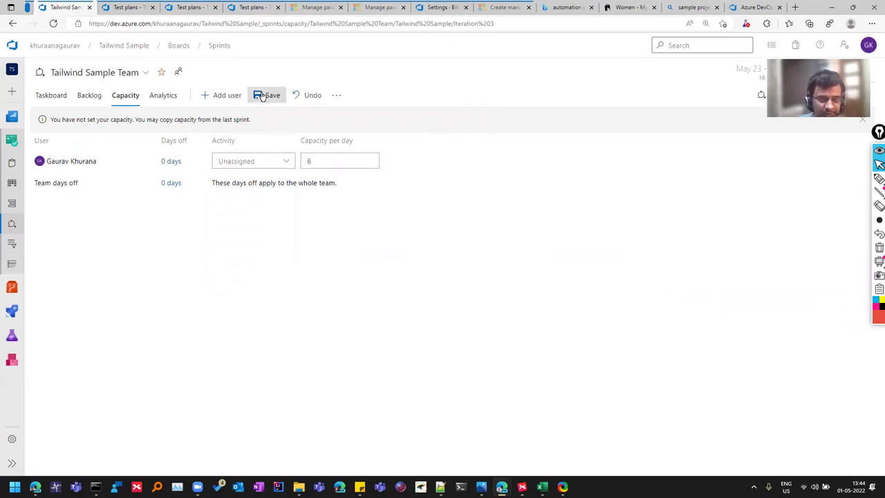
click(268, 94)
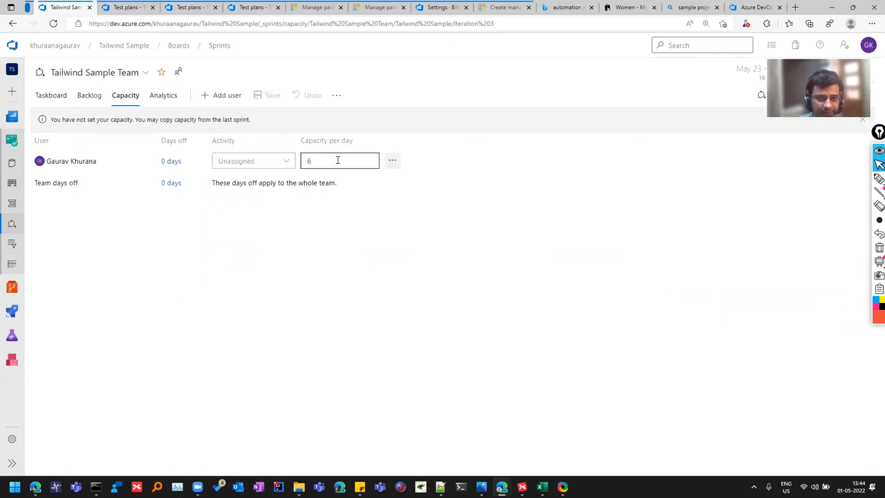
mouse_move(122, 169)
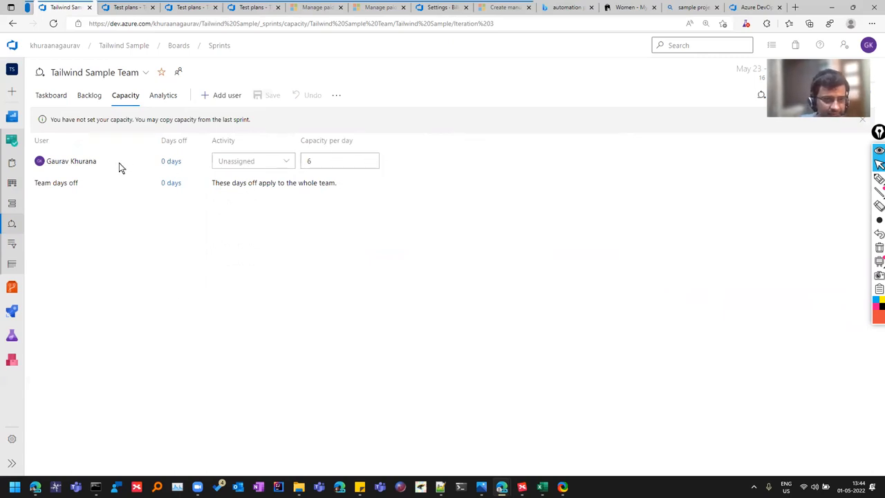
mouse_move(145, 177)
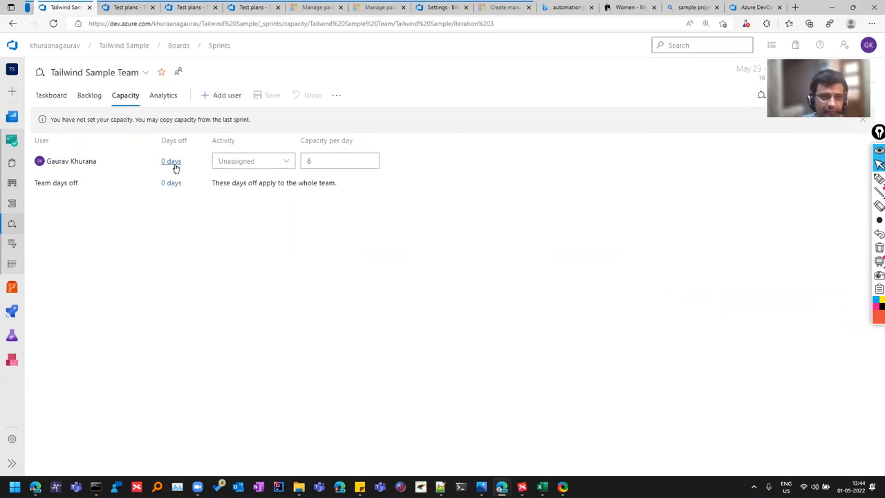
Record the member's days off from 5/24/2022 to 5/30/2022 (5 days) and confirm
click(172, 160)
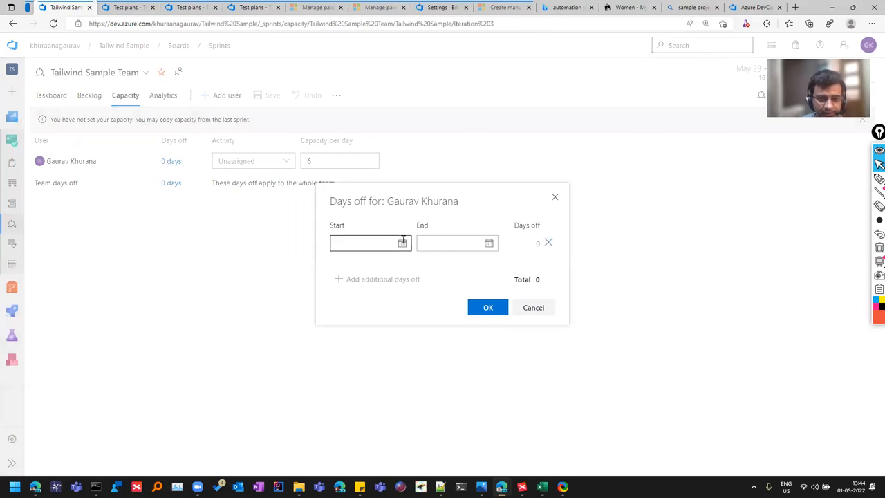
text(5/1/2022)
click(457, 243)
text(5/4/2022)
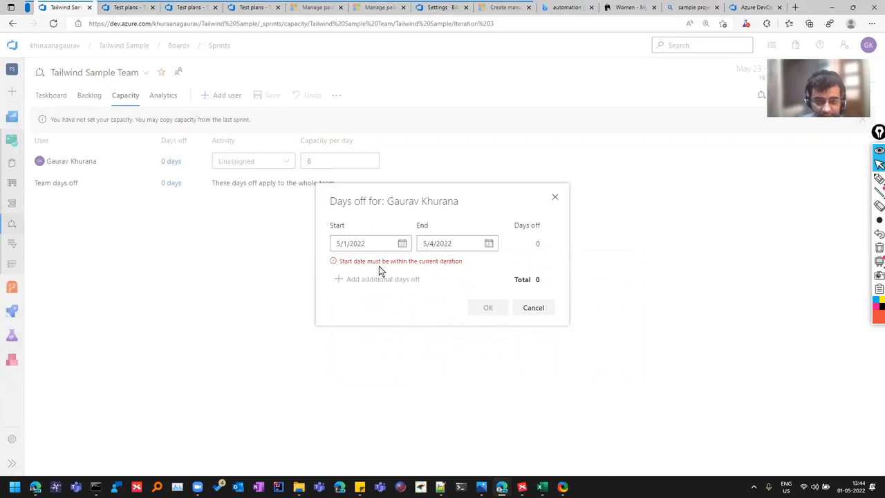
click(402, 243)
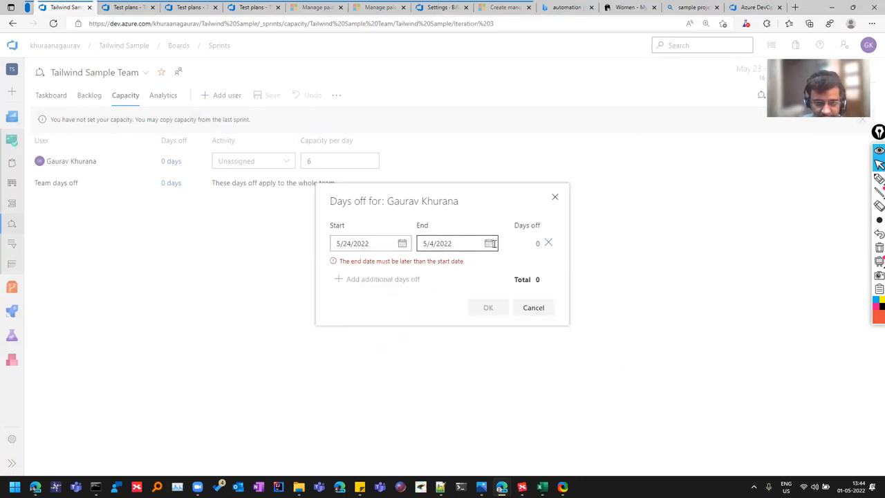
click(490, 243)
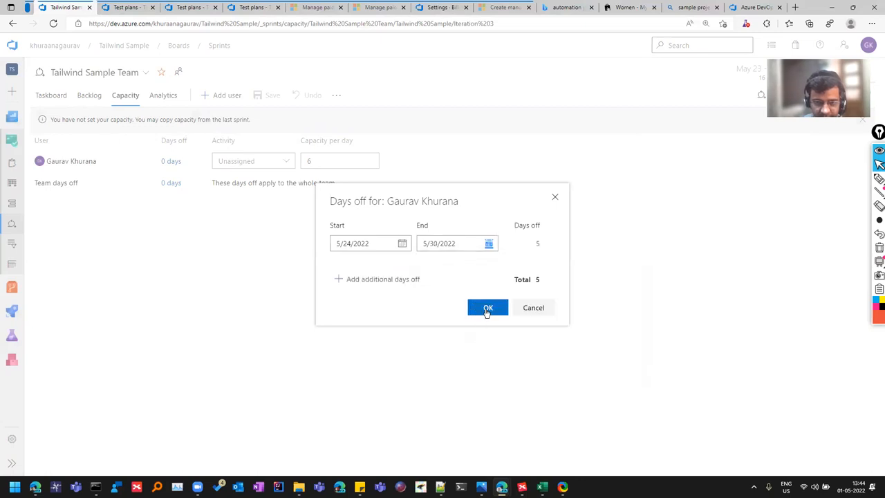
click(487, 307)
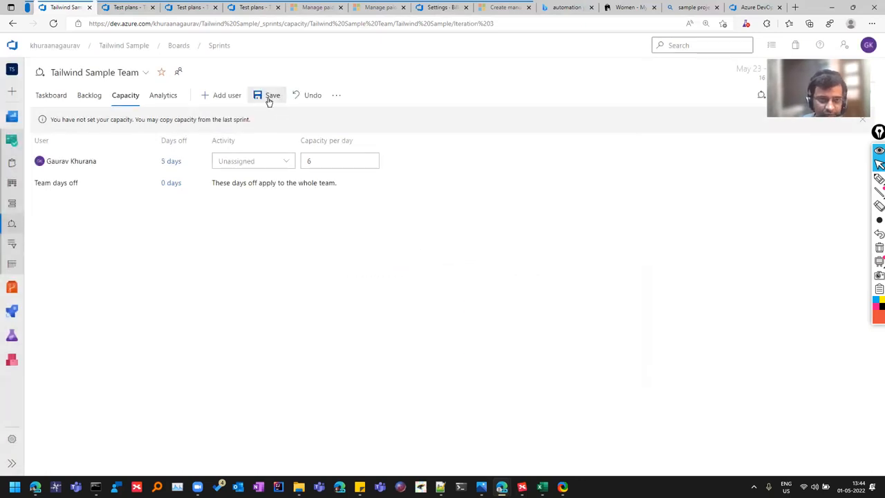
Save the days off, set the member's activity to Testing, and go to the sprint's burndown analytics
click(271, 94)
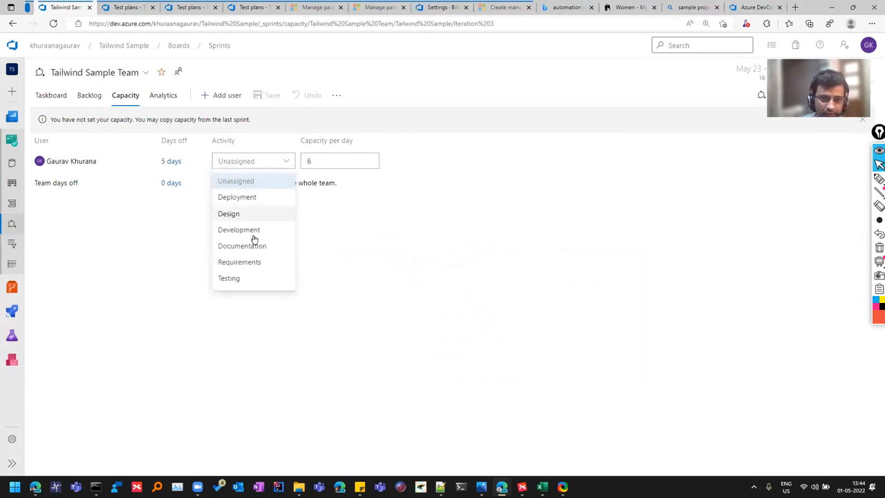
click(229, 278)
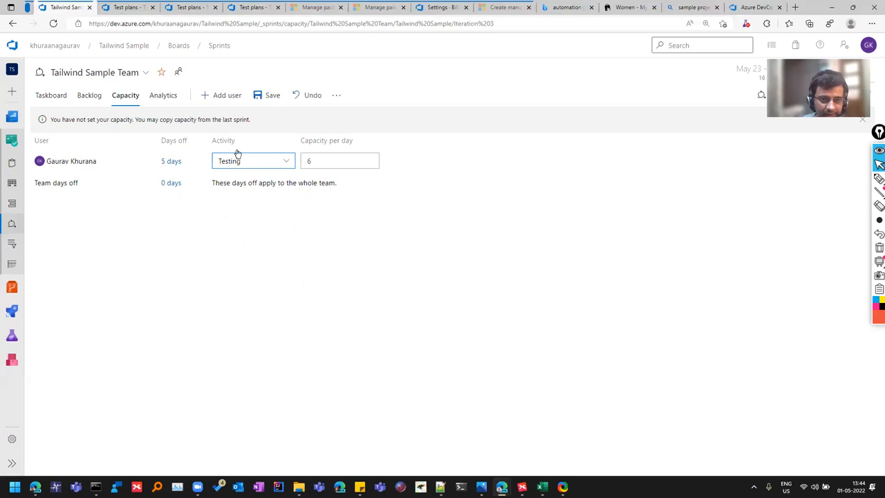
click(271, 94)
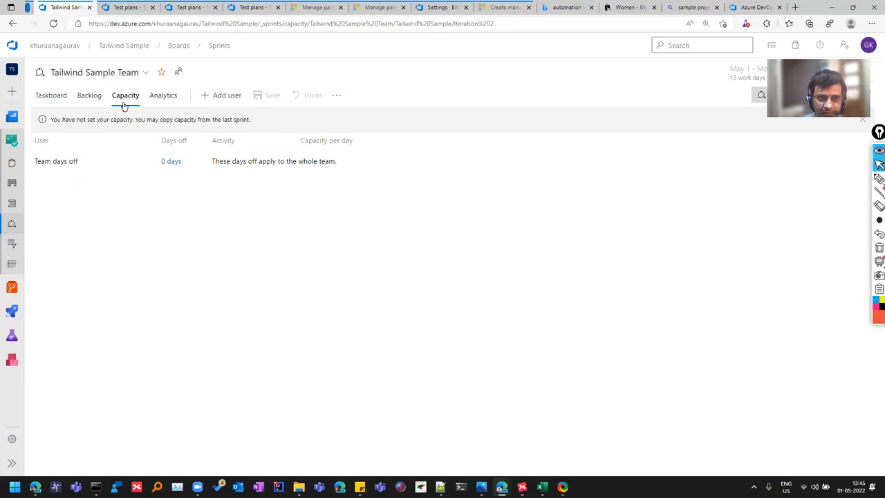
click(163, 94)
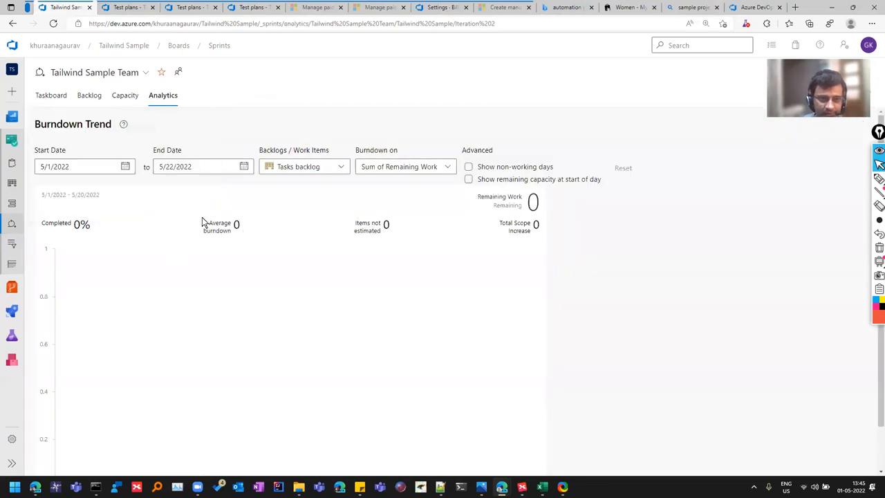
Read and dismiss the Burndown Chart explanation beside the sprint's Burndown Trend
click(123, 125)
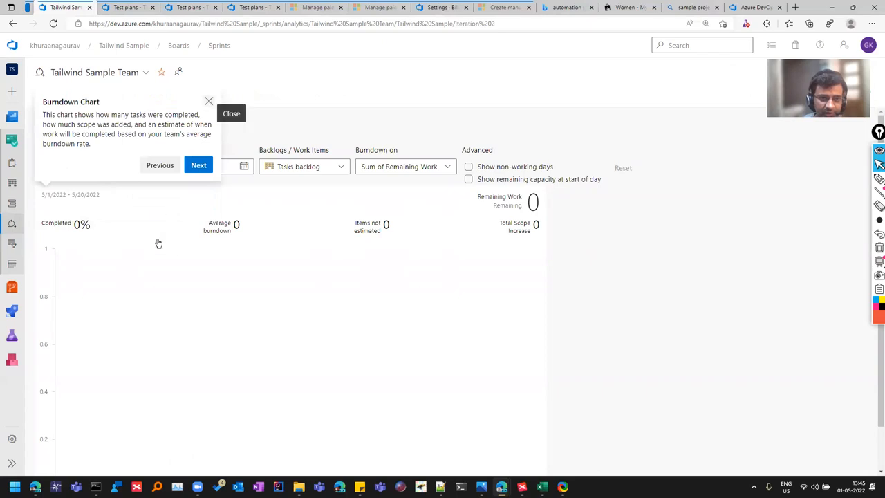
click(231, 114)
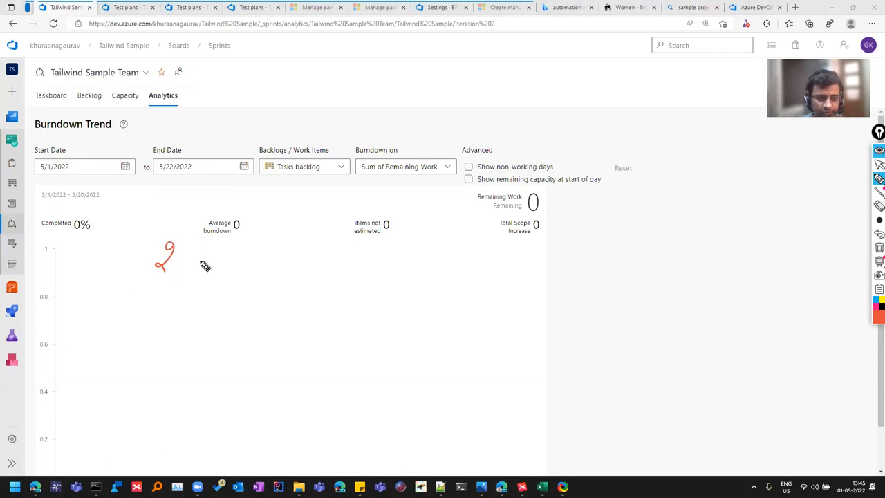
drag(191, 262, 207, 262)
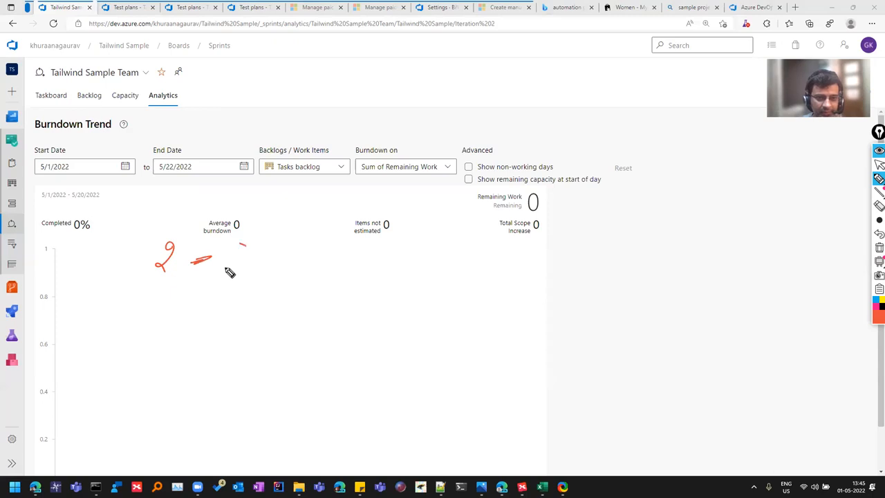
drag(221, 263, 374, 263)
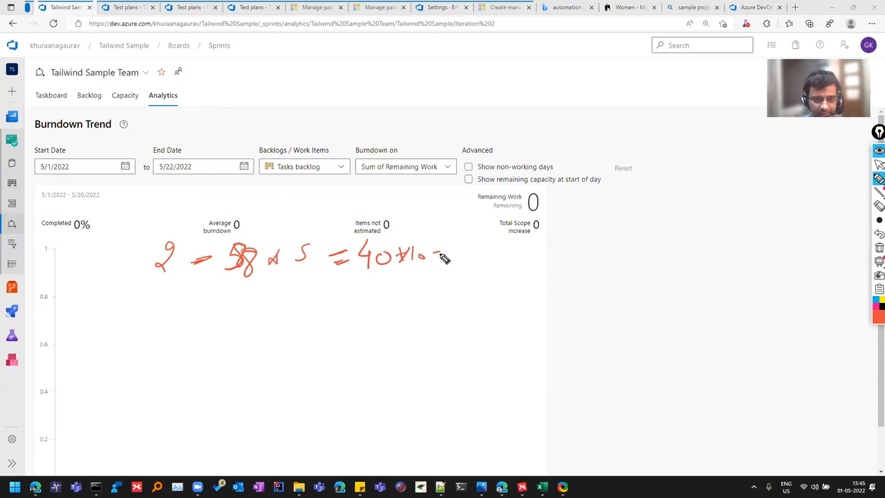
drag(440, 260, 487, 261)
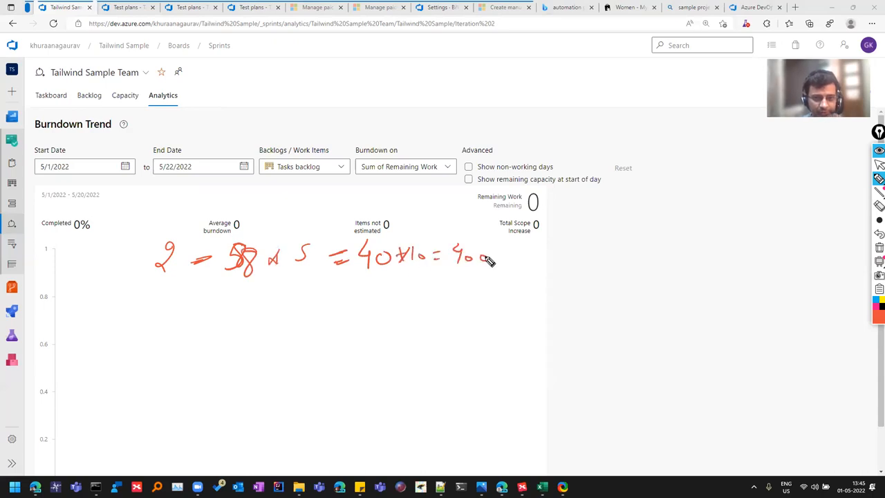
drag(219, 297, 220, 408)
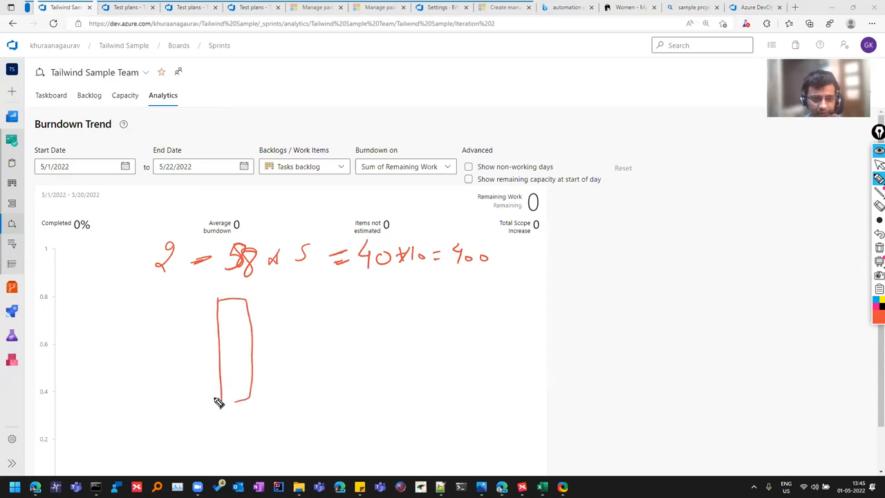
drag(242, 301, 297, 339)
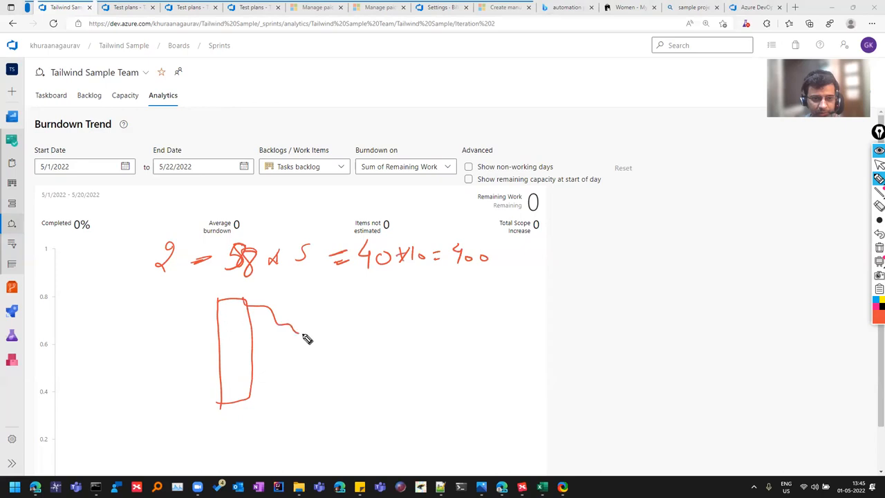
drag(302, 336, 445, 374)
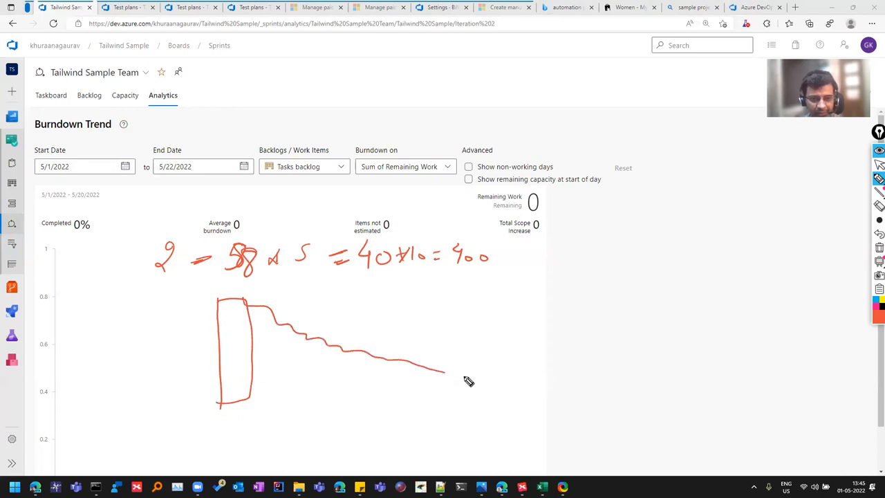
drag(445, 373, 514, 394)
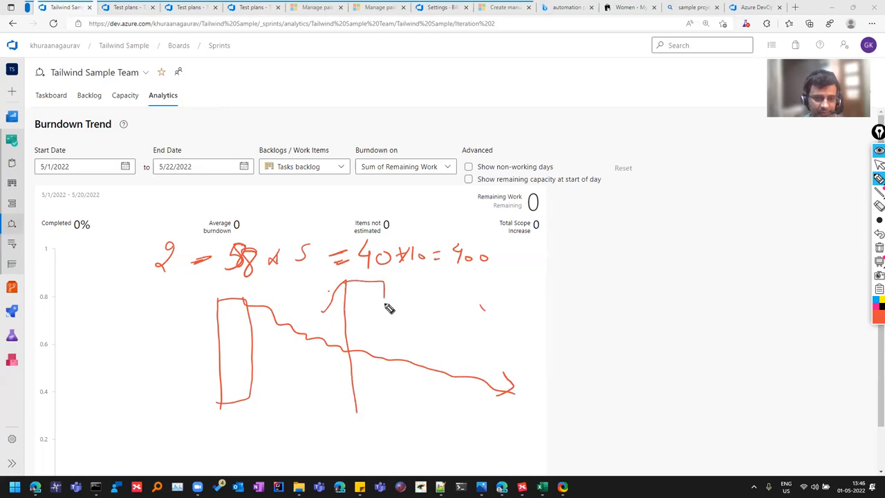
drag(385, 283, 388, 429)
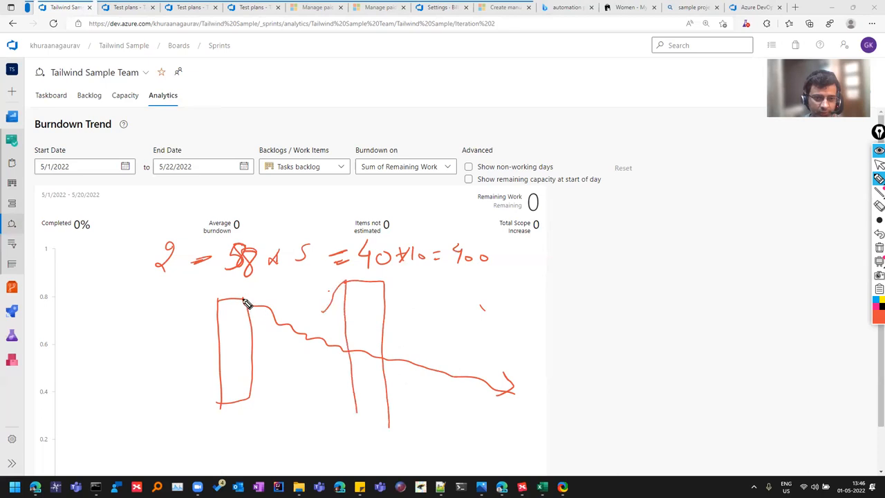
drag(246, 301, 279, 290)
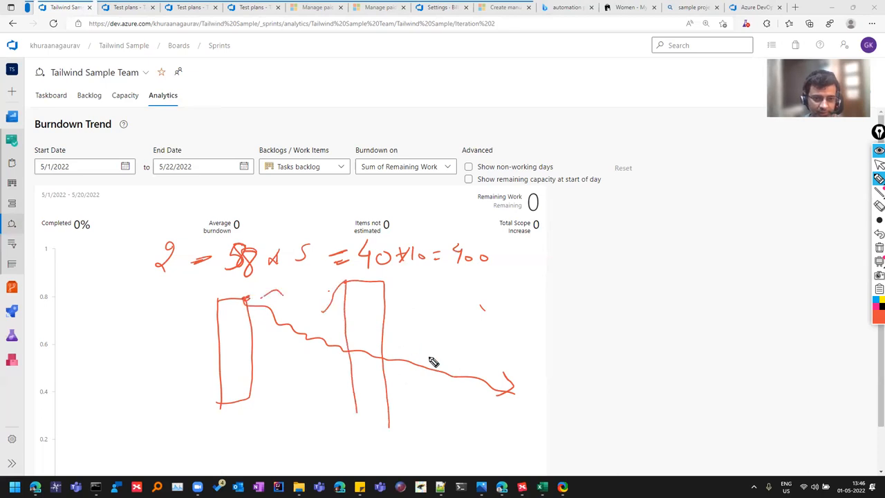
mouse_move(451, 336)
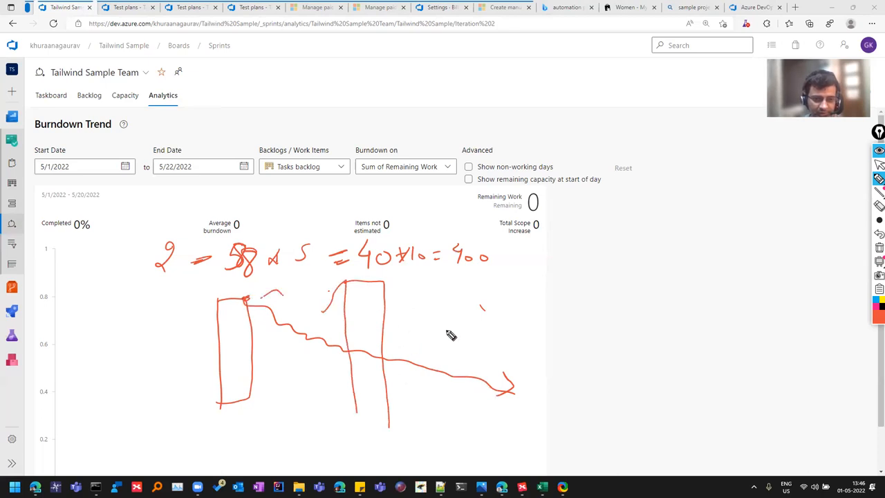
drag(476, 357, 476, 412)
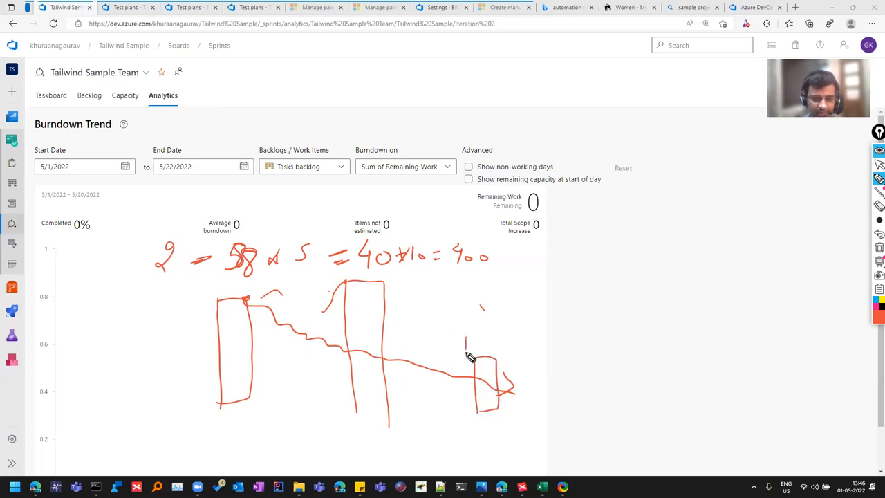
drag(463, 339, 491, 353)
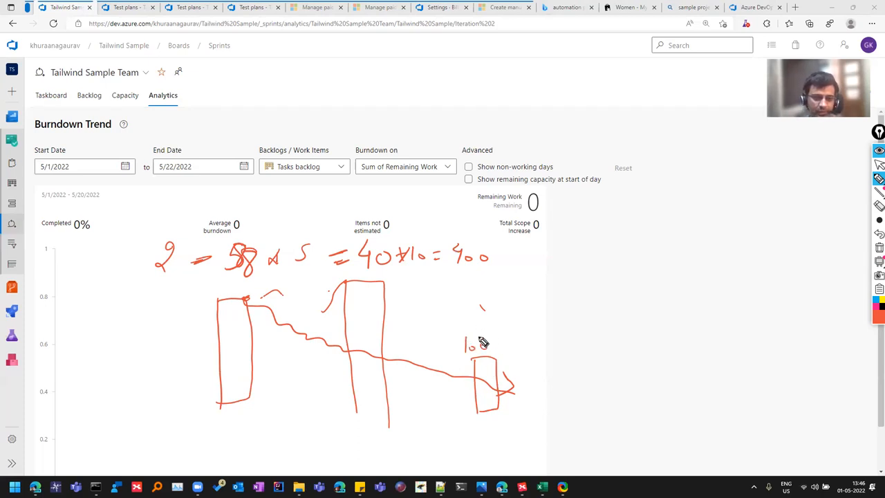
drag(454, 346, 505, 345)
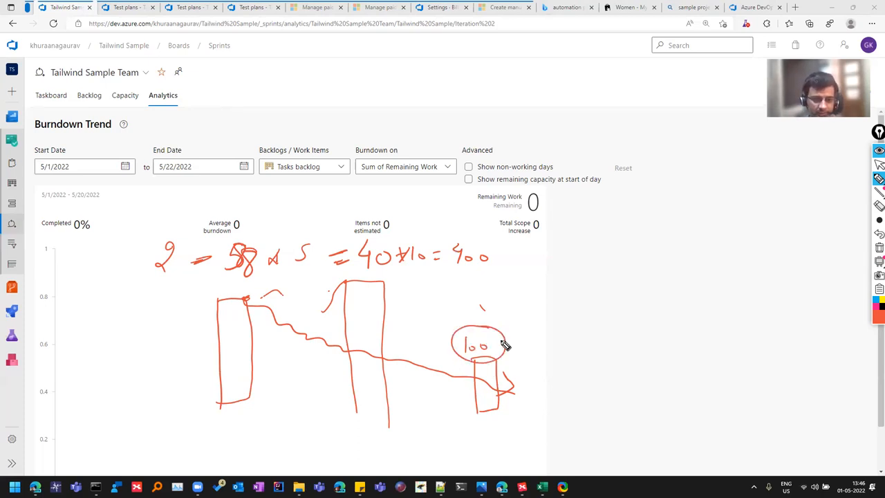
drag(498, 348, 554, 339)
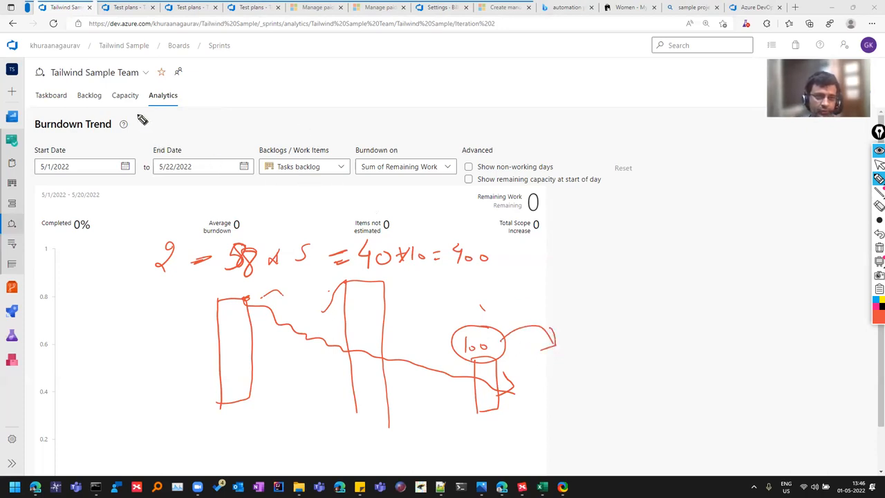
drag(194, 104, 224, 86)
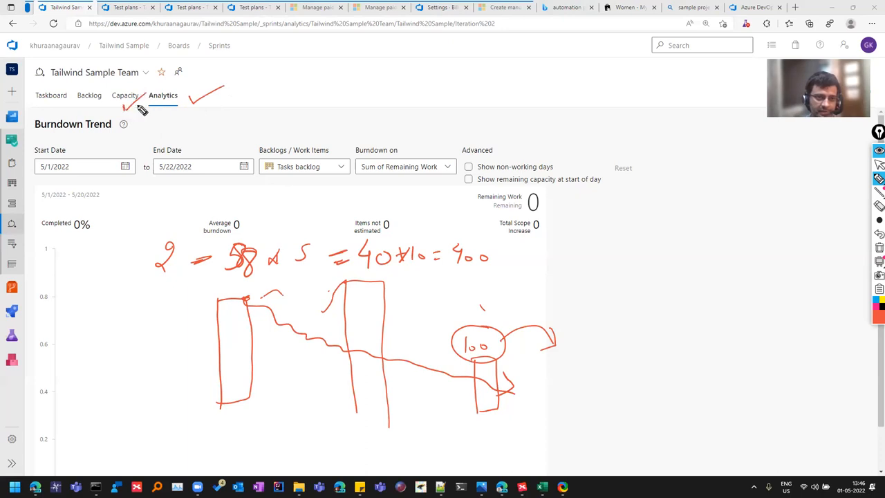
key(ctrl+shift+&)
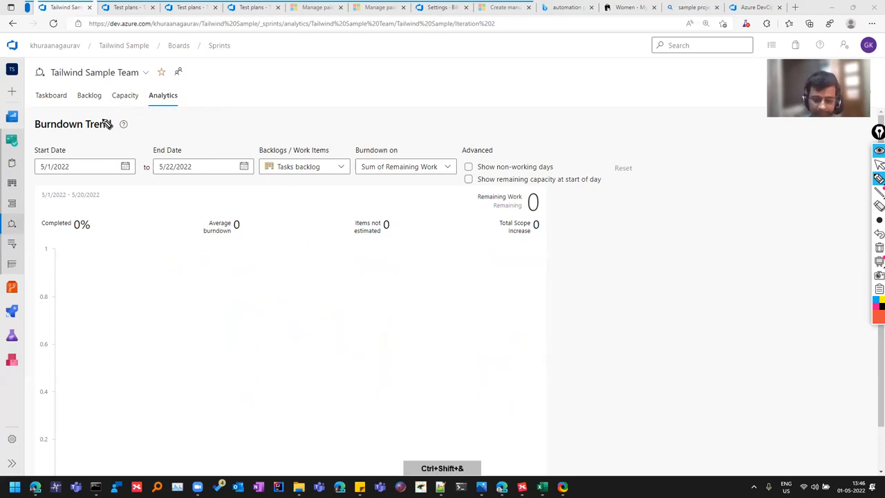
Show the Tailwind Sample Team backlog, then switch to the Iteration 2 sprint Taskboard
click(88, 94)
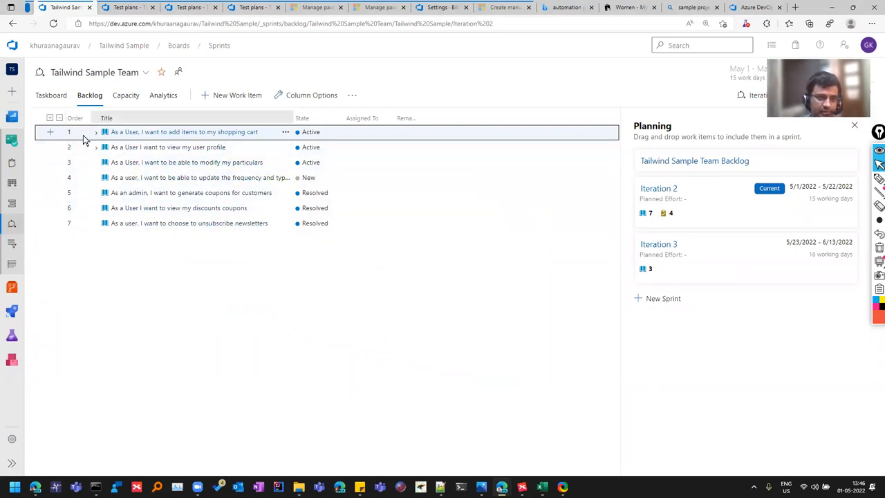
click(51, 94)
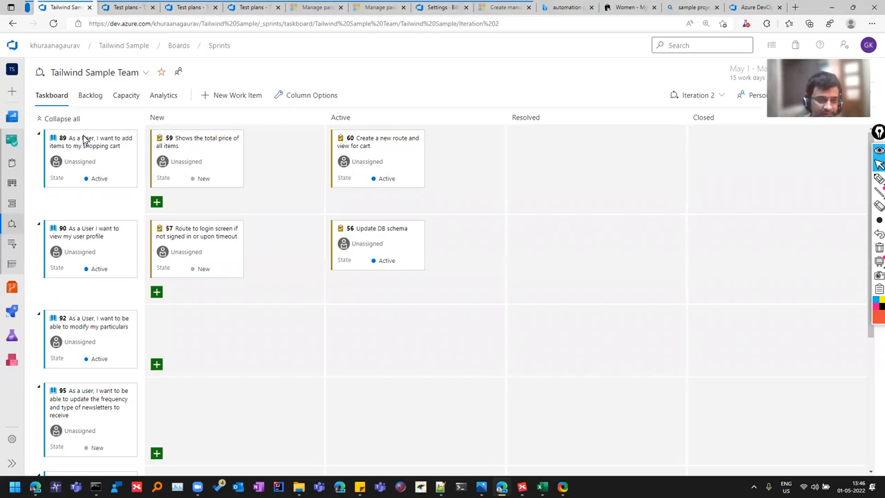
Scroll the Iteration 2 taskboard to locate task 57 about routing to the login screen
scroll(down, 3)
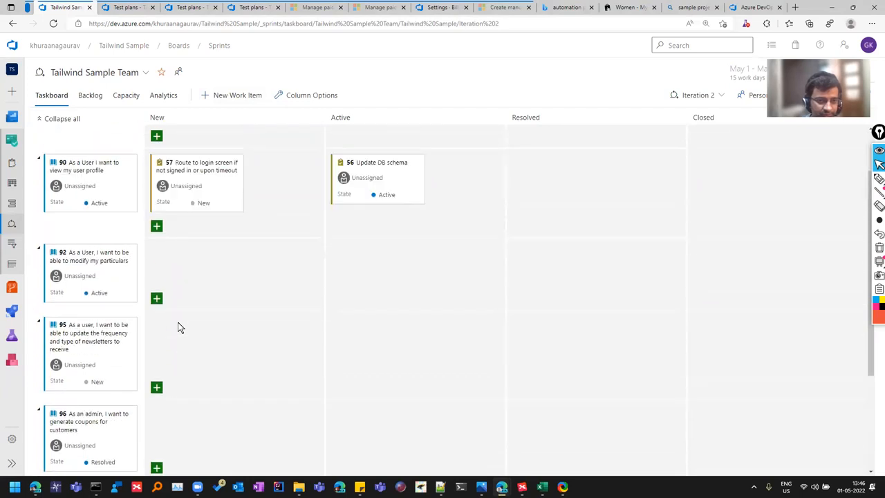
scroll(up, 3)
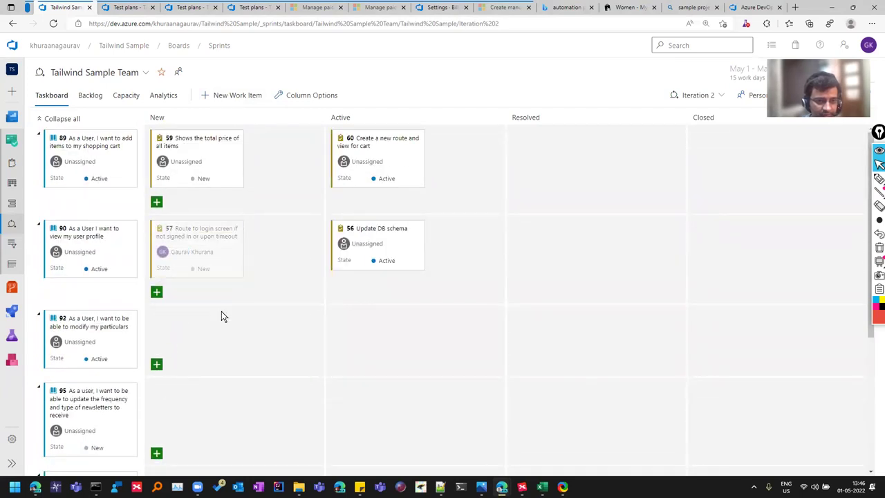
mouse_move(196, 235)
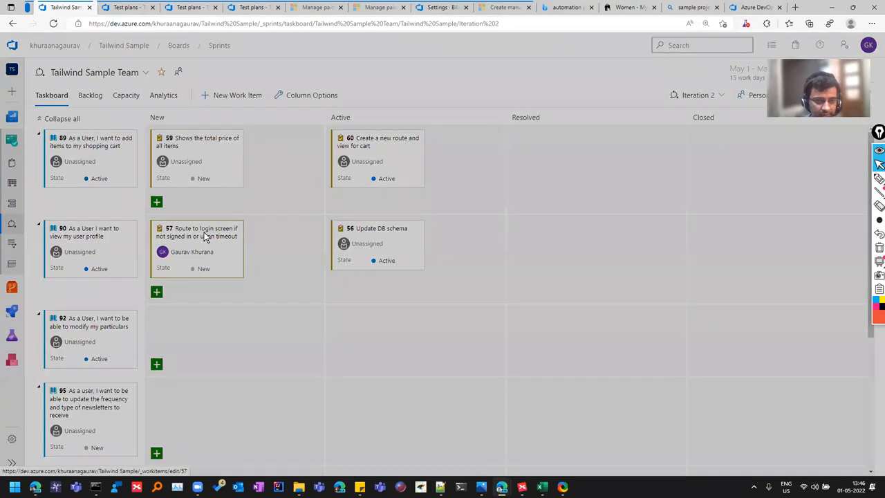
Give task 57 a 10-hour original estimate, 14 completed hours, and set its state to Closed
click(197, 232)
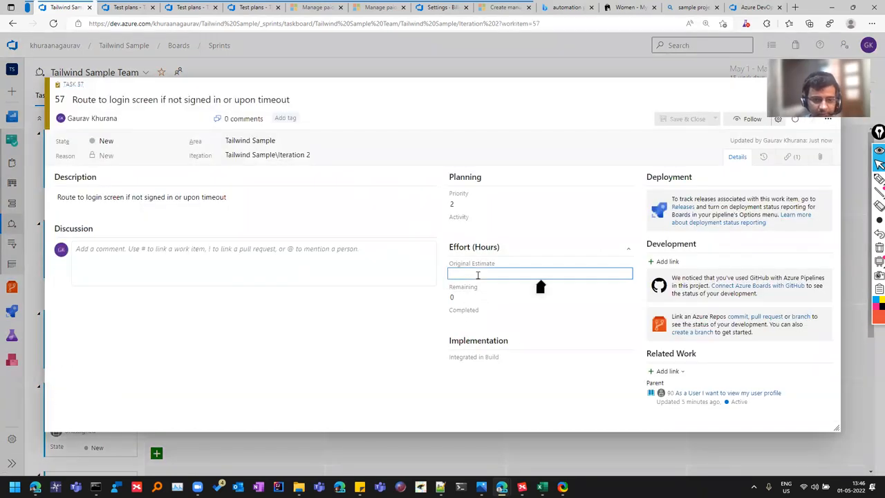
text(10)
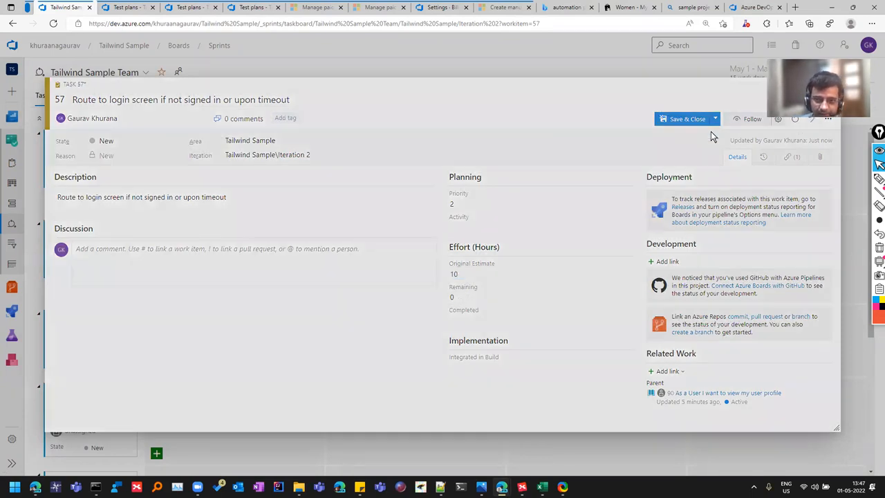
click(540, 296)
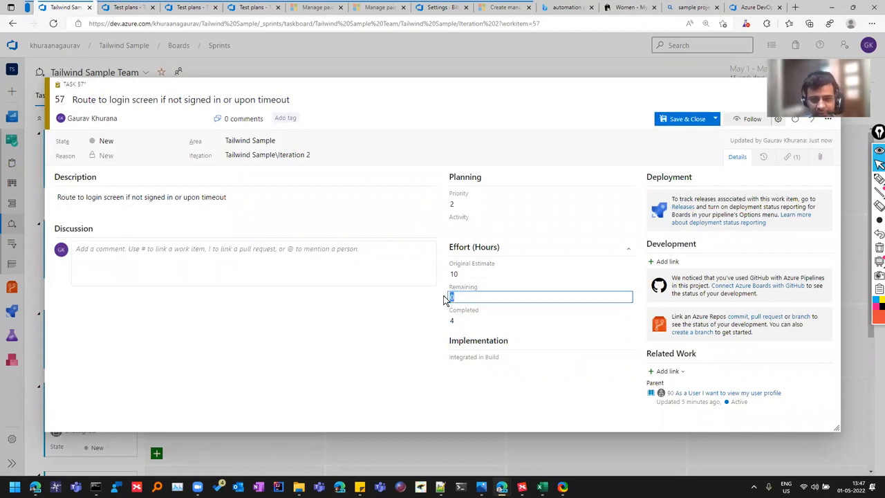
text(6)
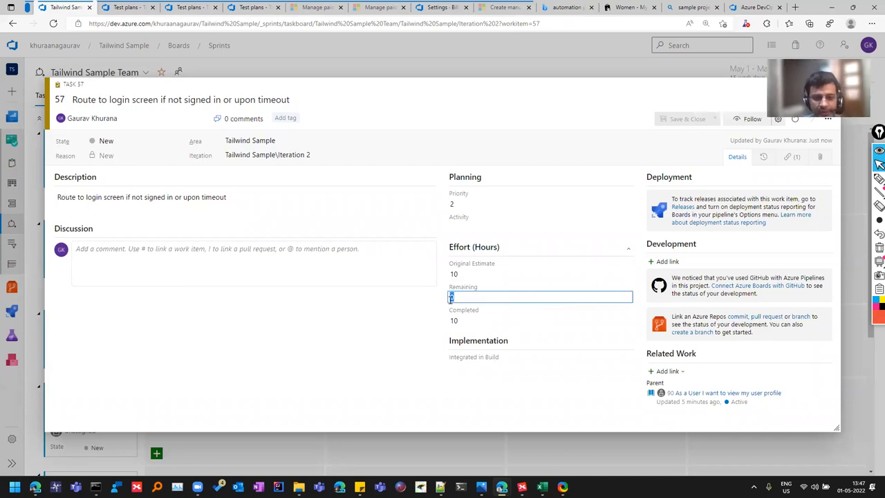
click(714, 119)
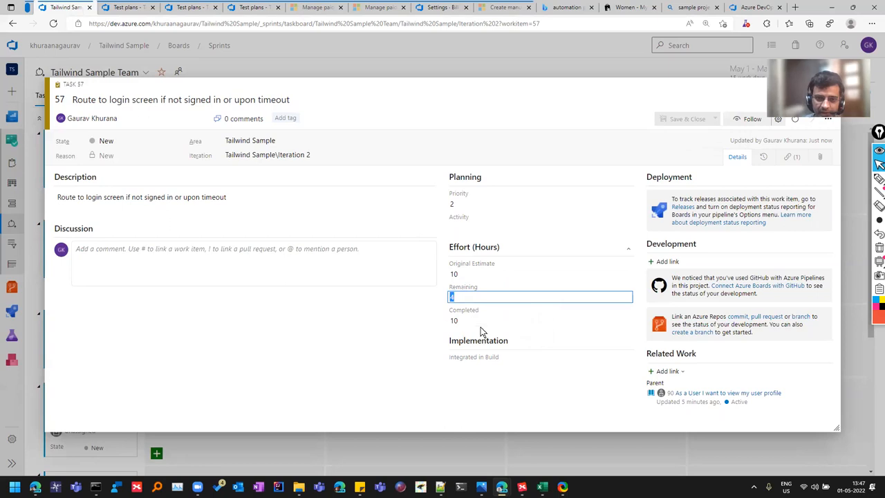
text(14)
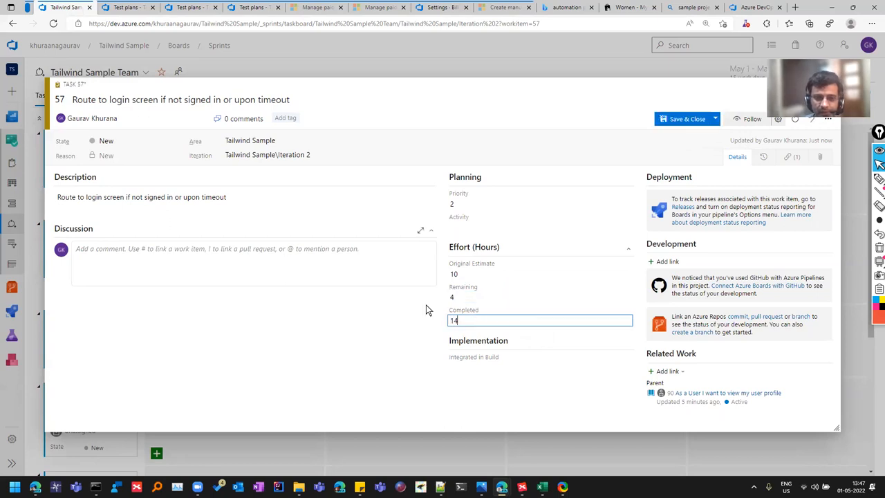
click(540, 296)
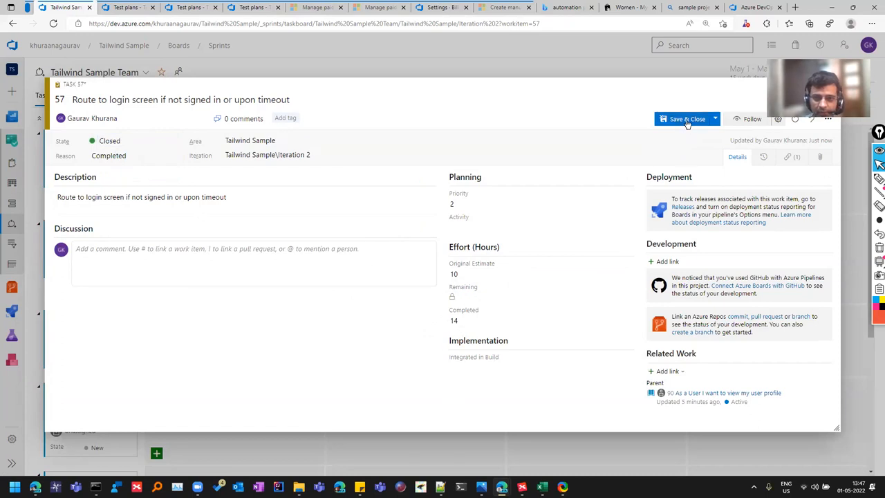
Save task 57 into the taskboard's Closed column and check the Person filter list
click(683, 119)
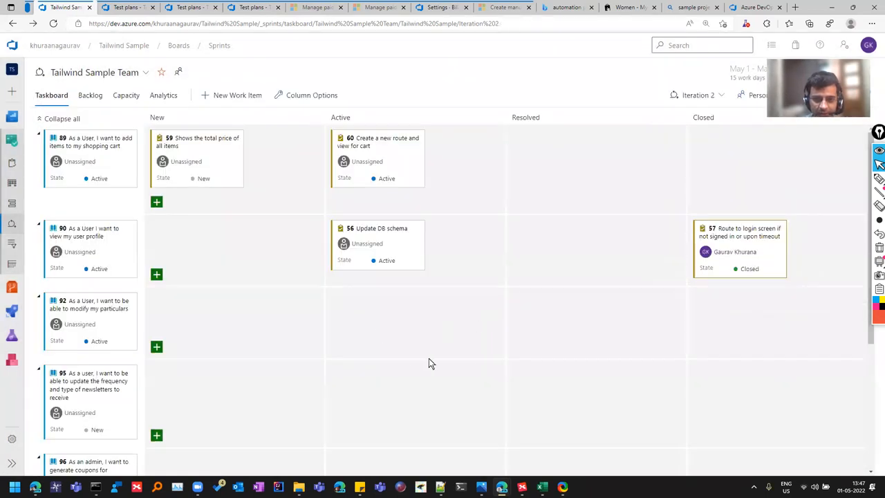
mouse_move(758, 240)
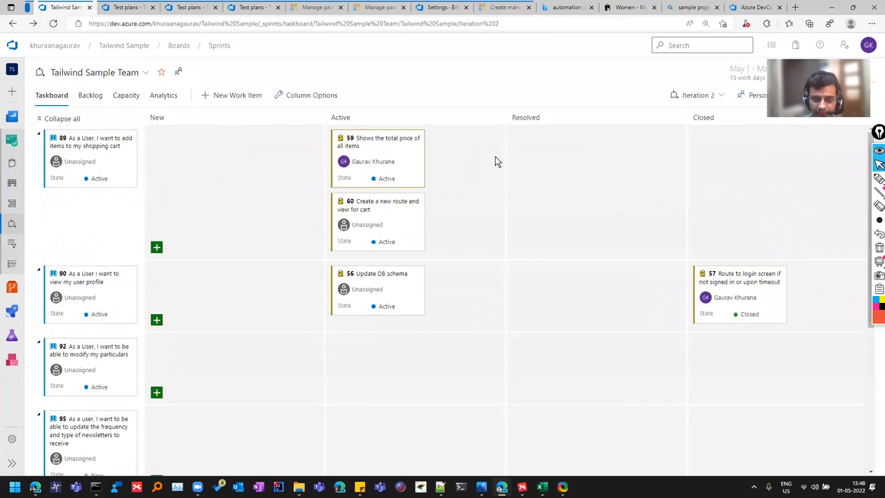
mouse_move(677, 236)
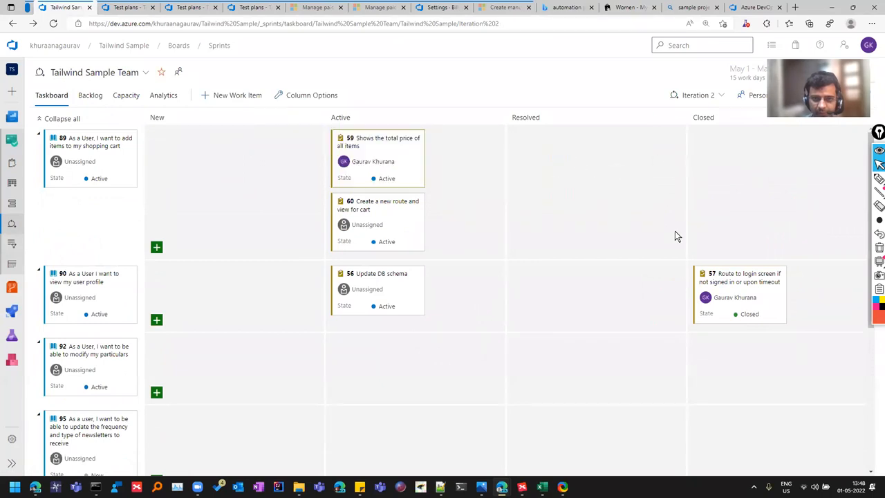
scroll(down, 3)
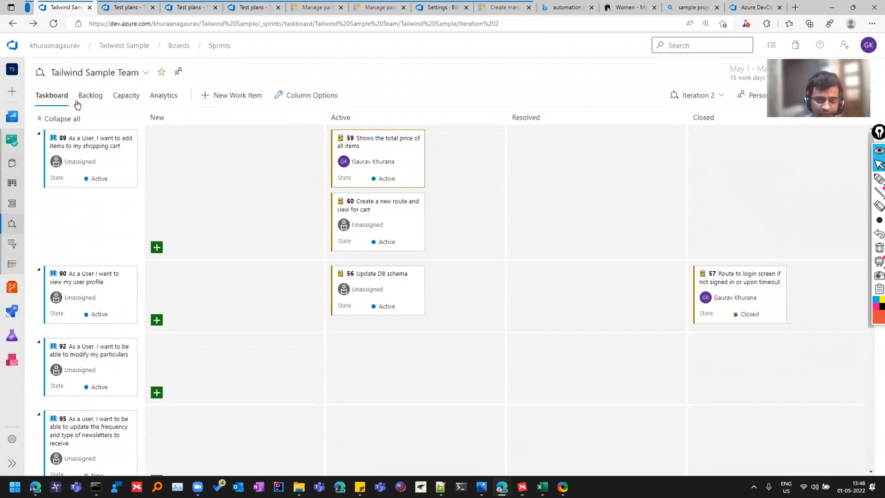
click(758, 94)
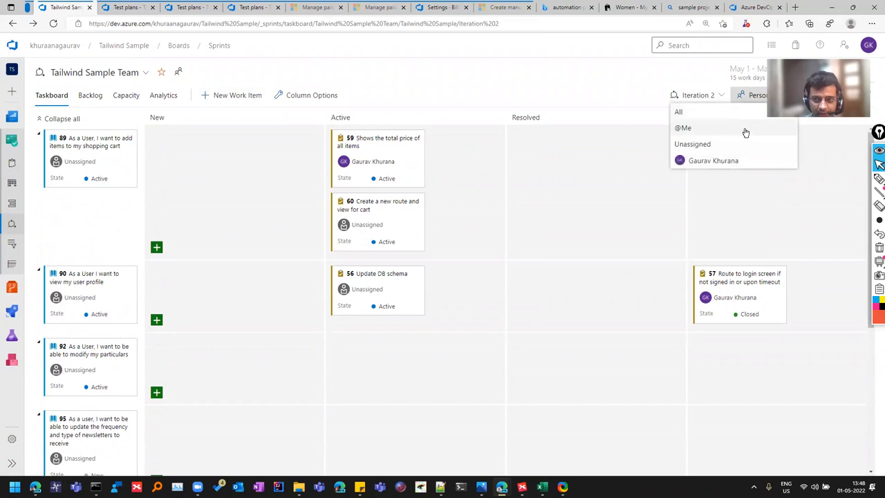
mouse_move(117, 325)
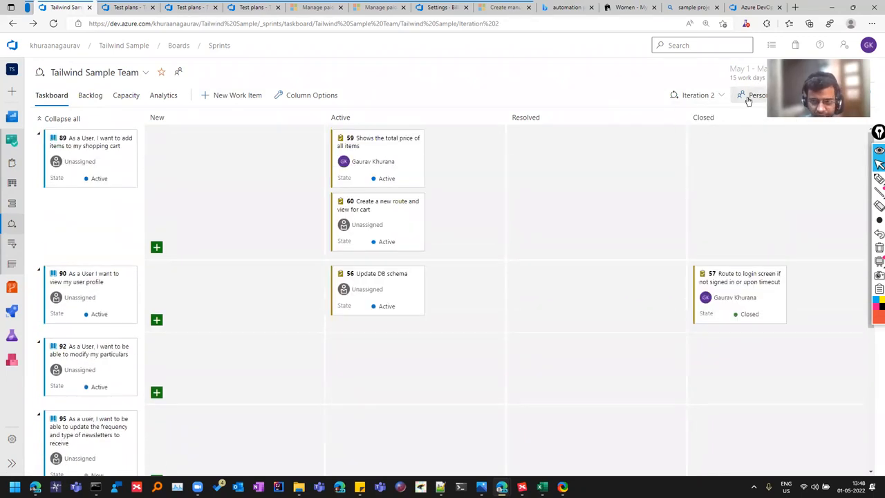
mouse_move(697, 94)
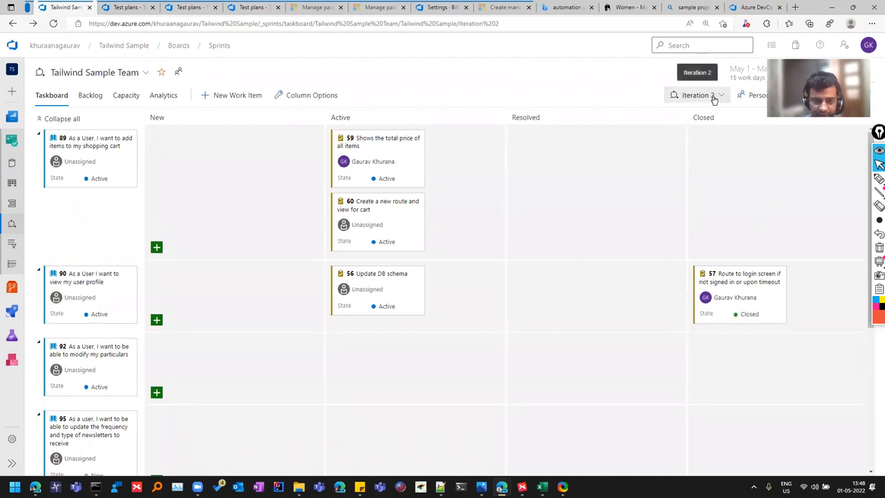
mouse_move(240, 284)
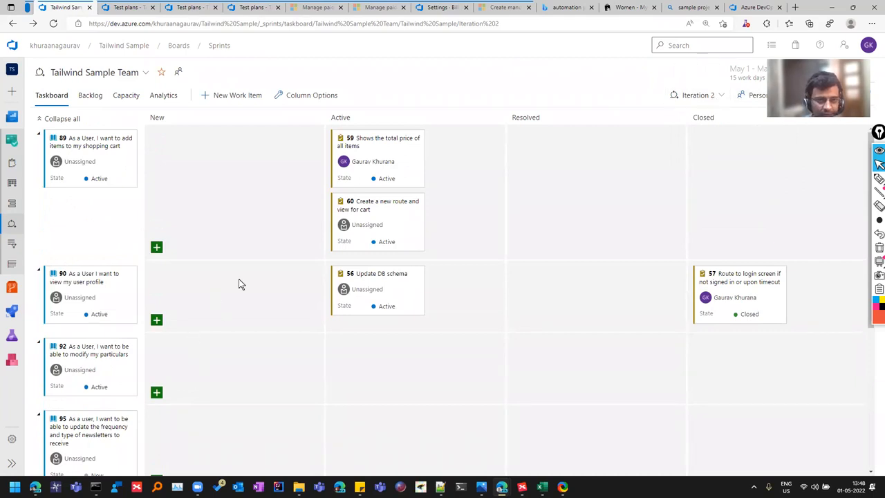
mouse_move(371, 124)
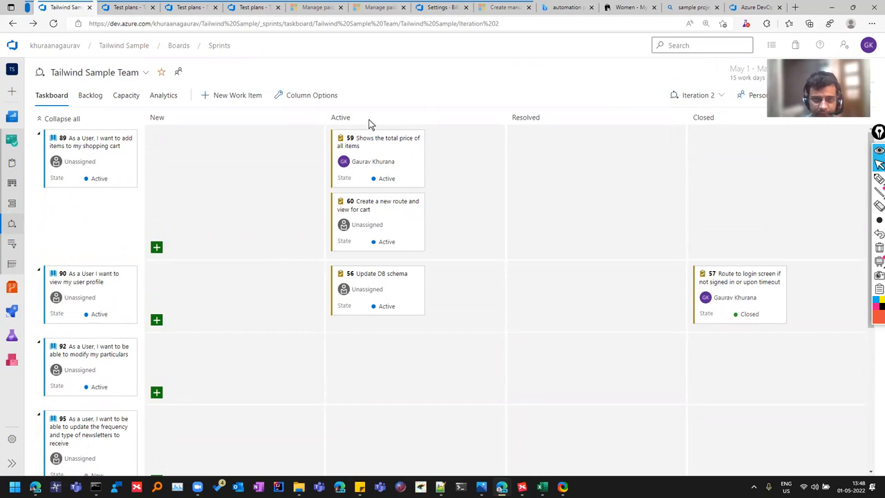
click(312, 94)
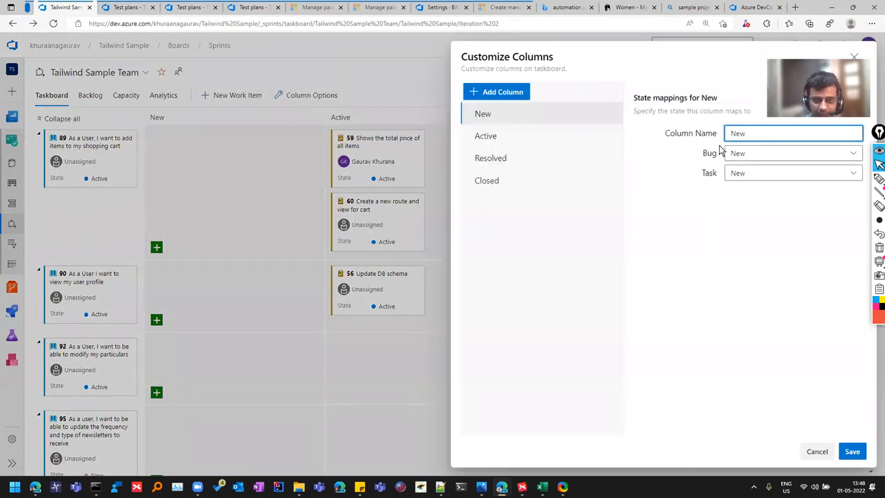
mouse_move(498, 172)
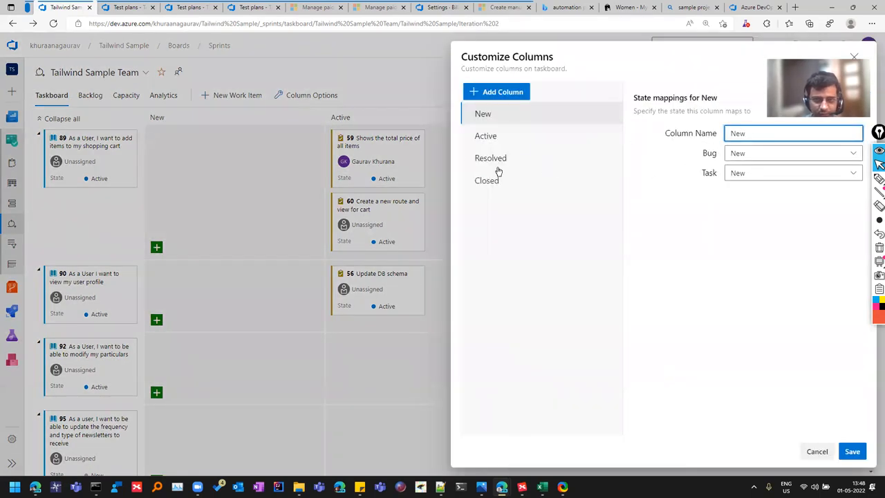
click(495, 91)
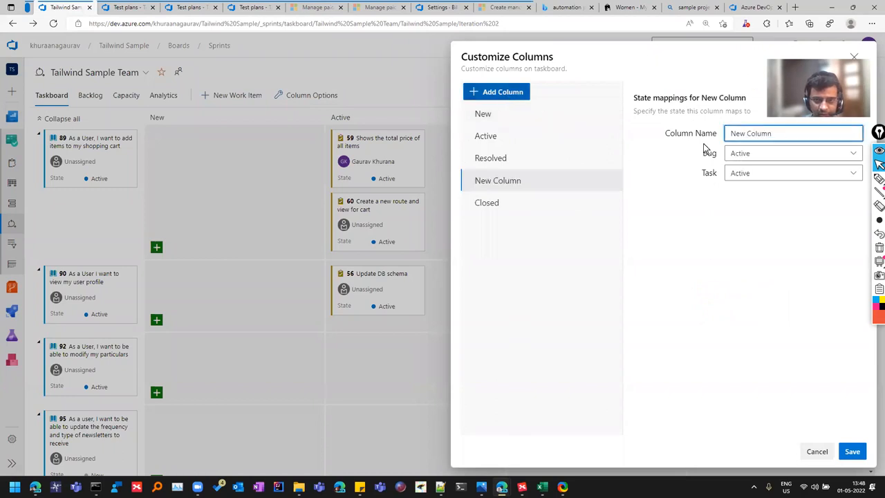
click(794, 152)
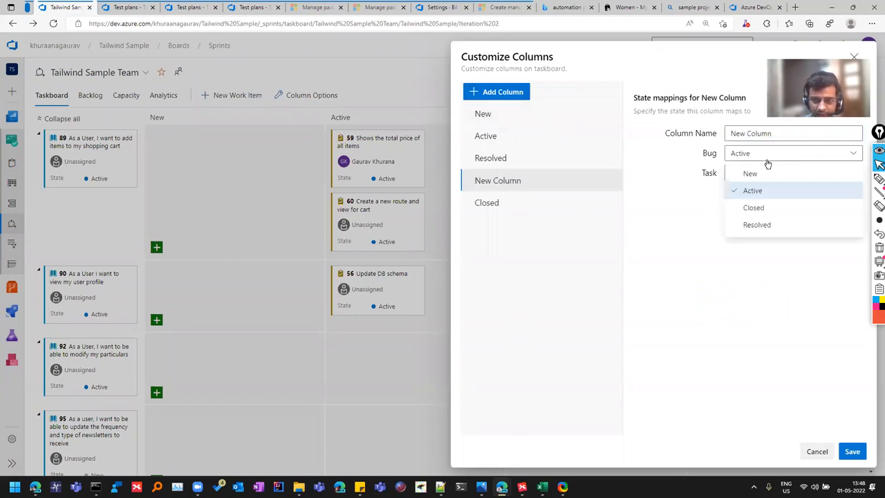
click(752, 191)
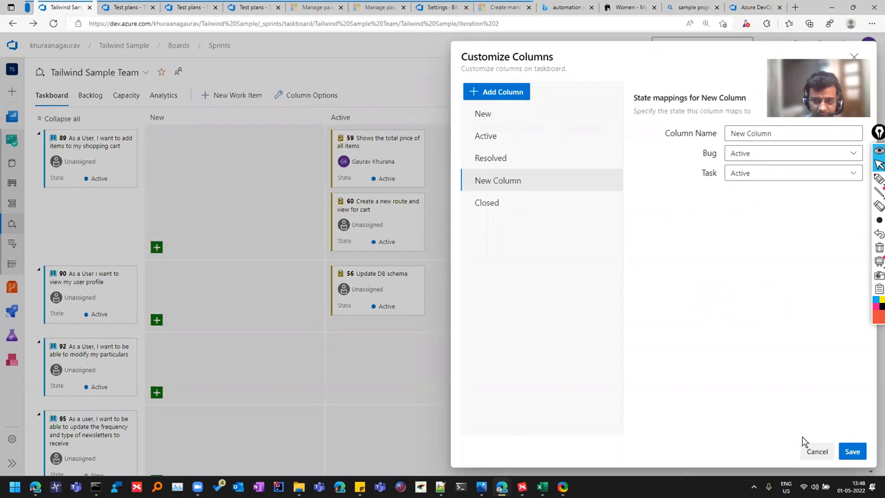
click(817, 451)
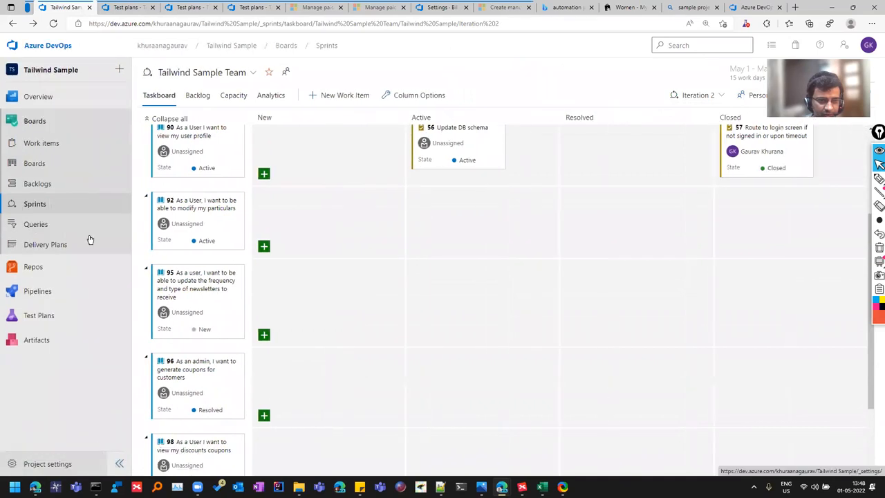
scroll(up, 3)
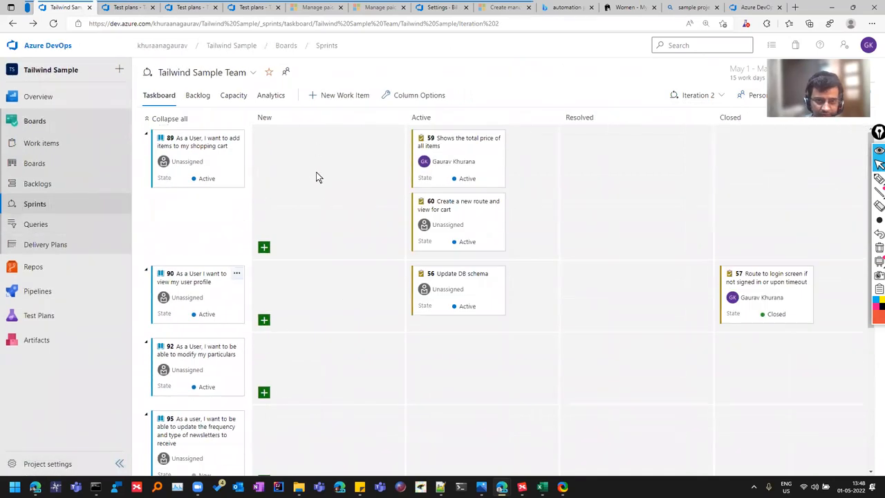
mouse_move(216, 388)
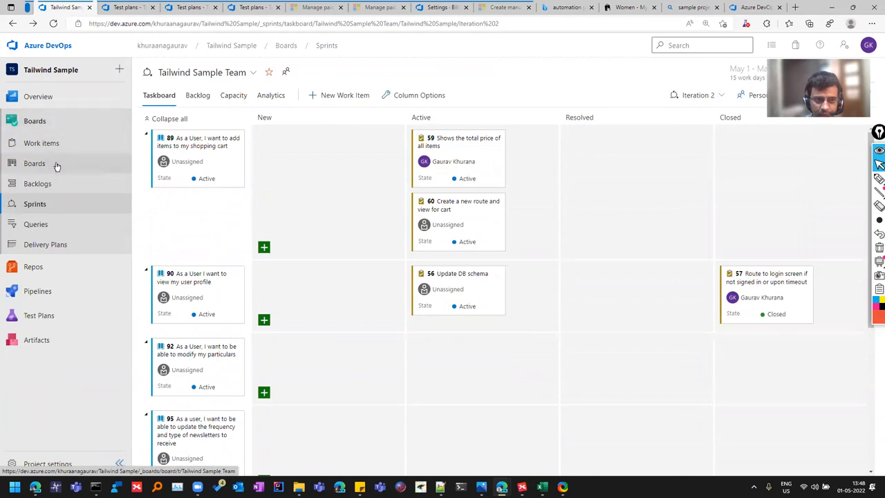
click(197, 94)
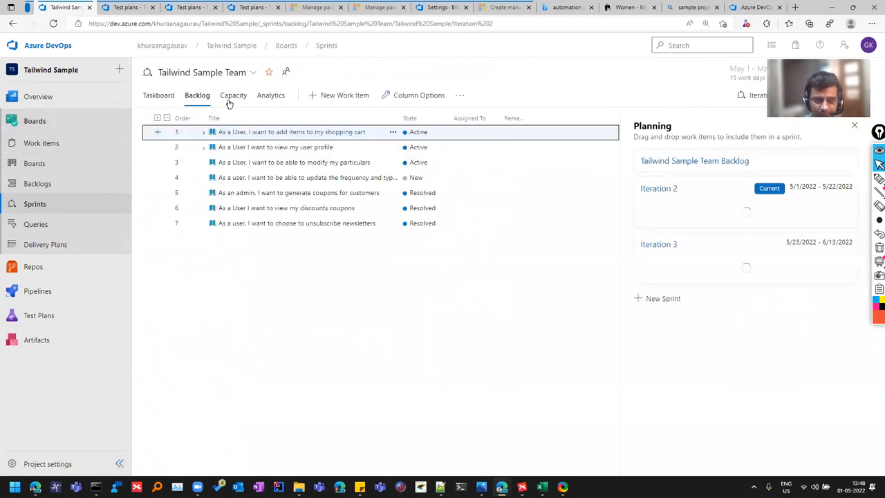
click(271, 94)
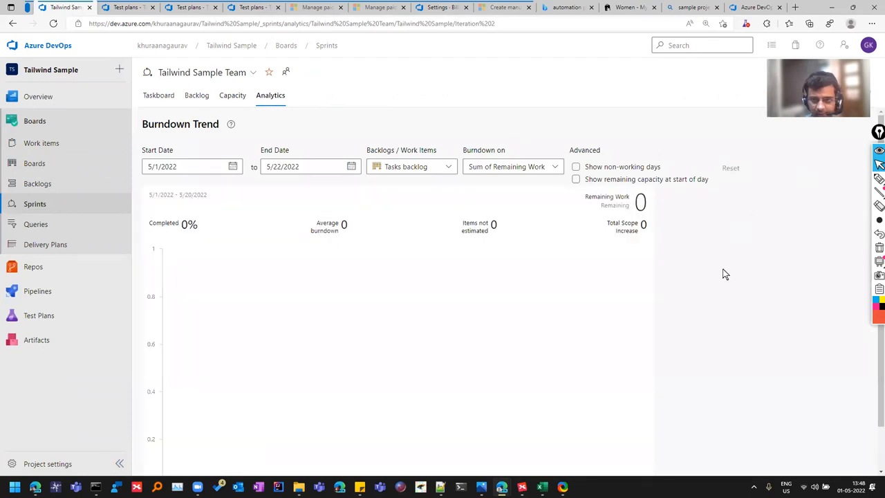
click(159, 94)
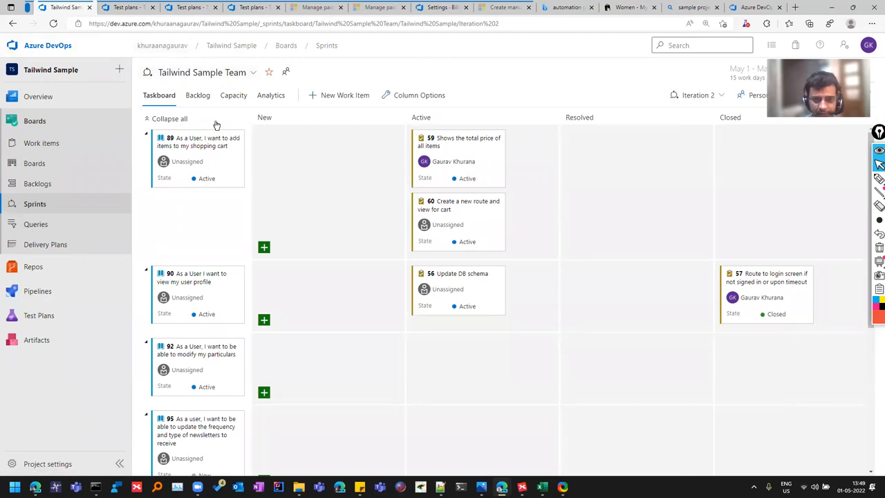
mouse_move(637, 464)
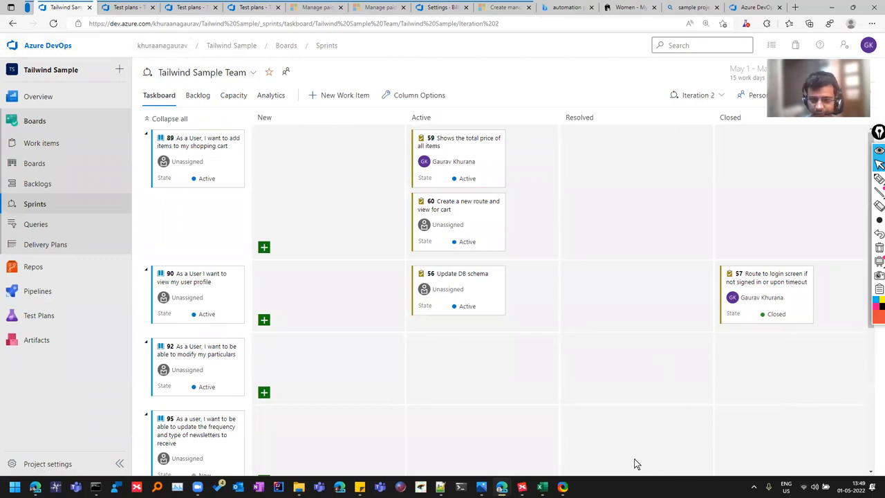